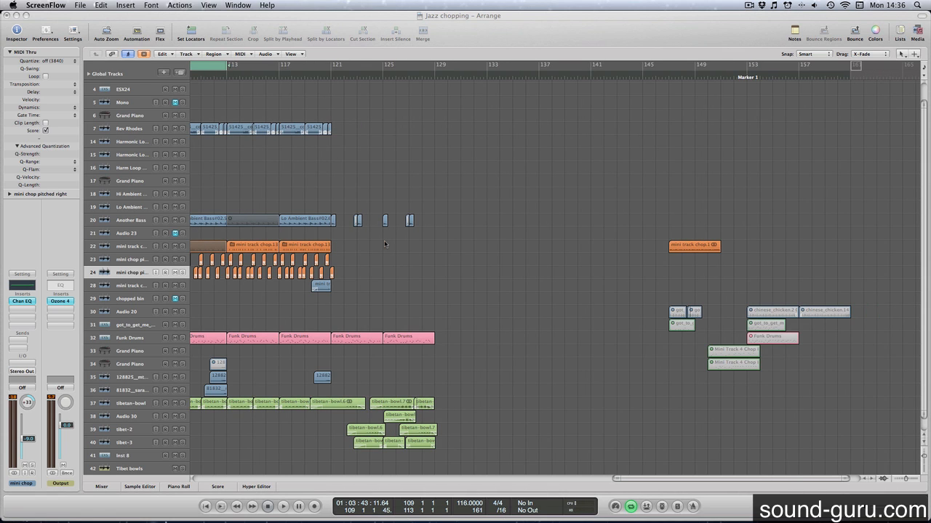
Bring tracks 25–27 into view so the two chop audio regions and Mini Track Chords region fill the arrange area
{"action": "scroll", "scroll_direction": "left", "scroll_amount": 3}
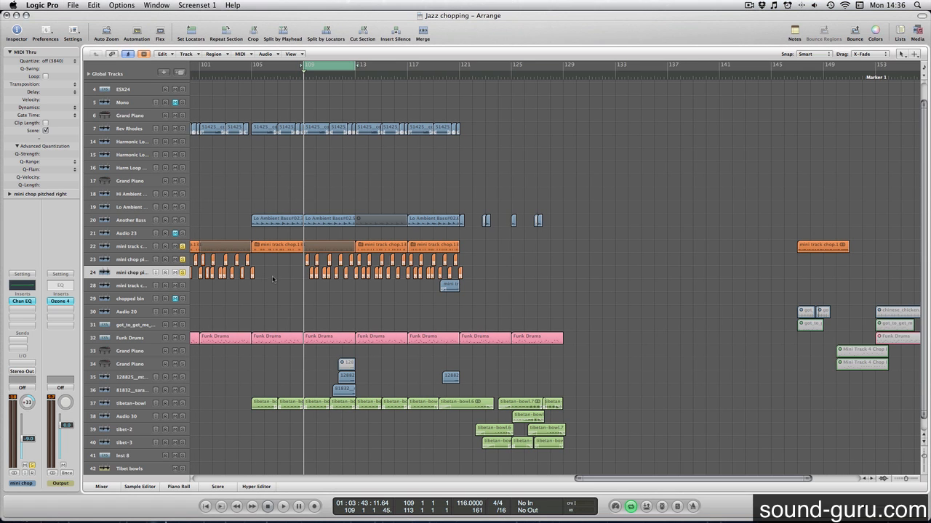
{"action": "scroll", "scroll_direction": "right", "scroll_amount": 3}
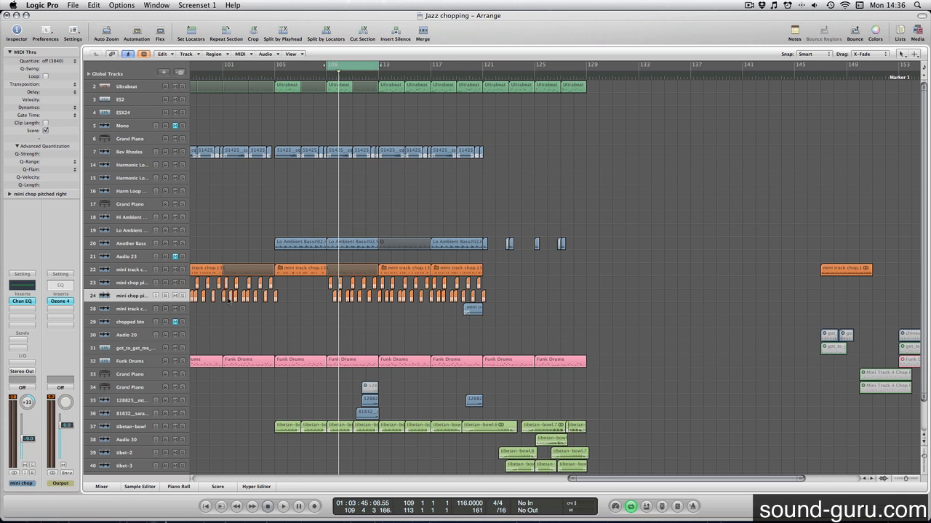
{"action": "left_click", "coordinate": [282, 506]}
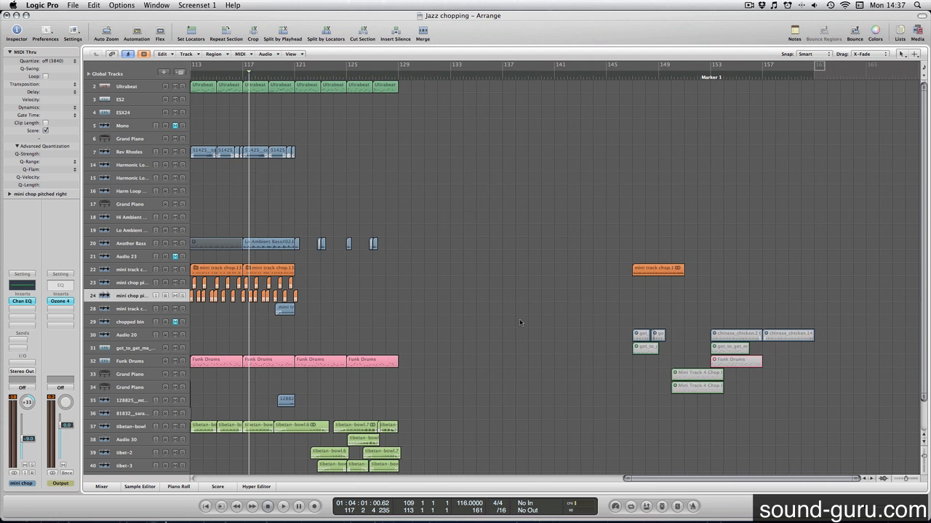
{"action": "scroll", "scroll_direction": "up", "scroll_amount": 3}
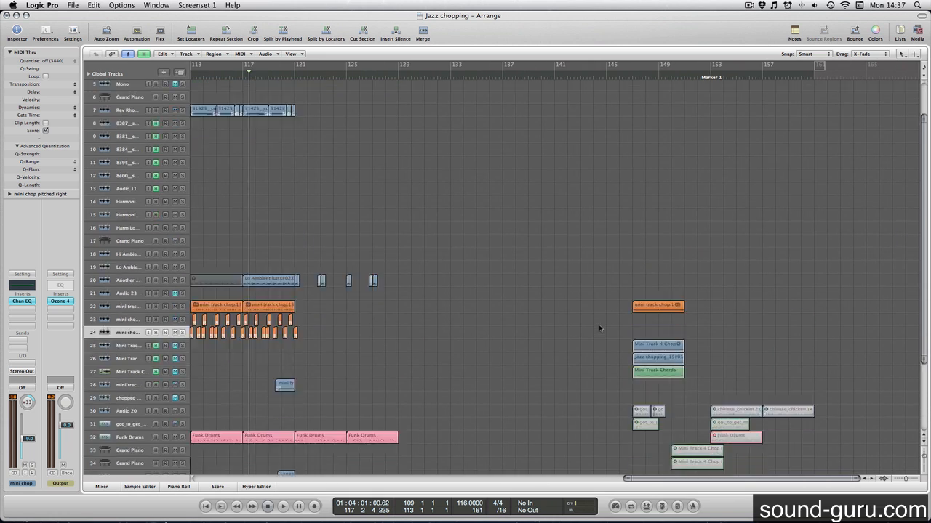
{"action": "scroll", "scroll_direction": "down", "scroll_amount": 3}
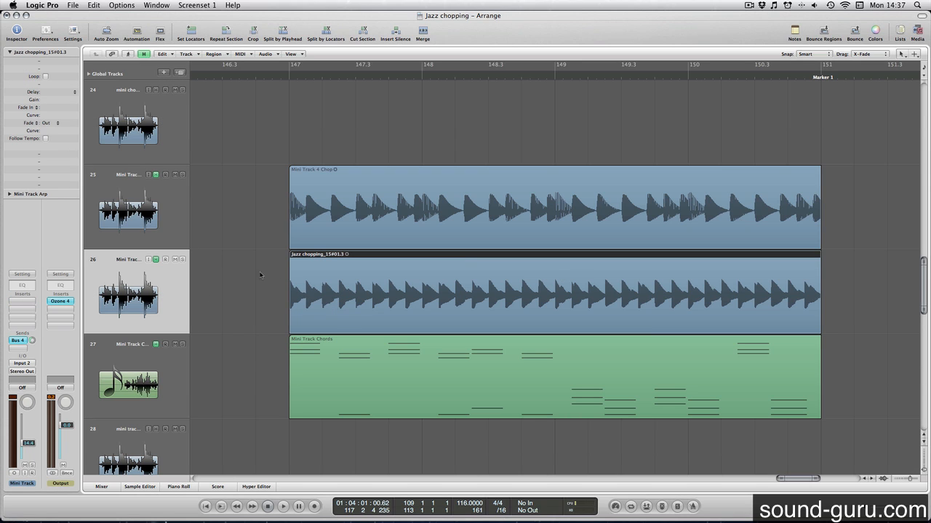
Select the chopped synth audio track and solo both chop tracks above the chord track
{"action": "left_click", "coordinate": [128, 210]}
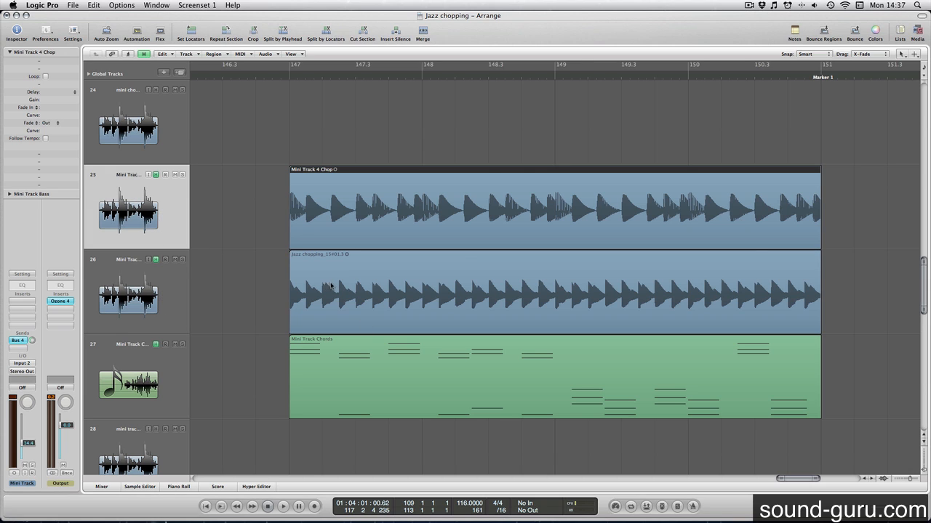
{"action": "mouse_move", "coordinate": [595, 285]}
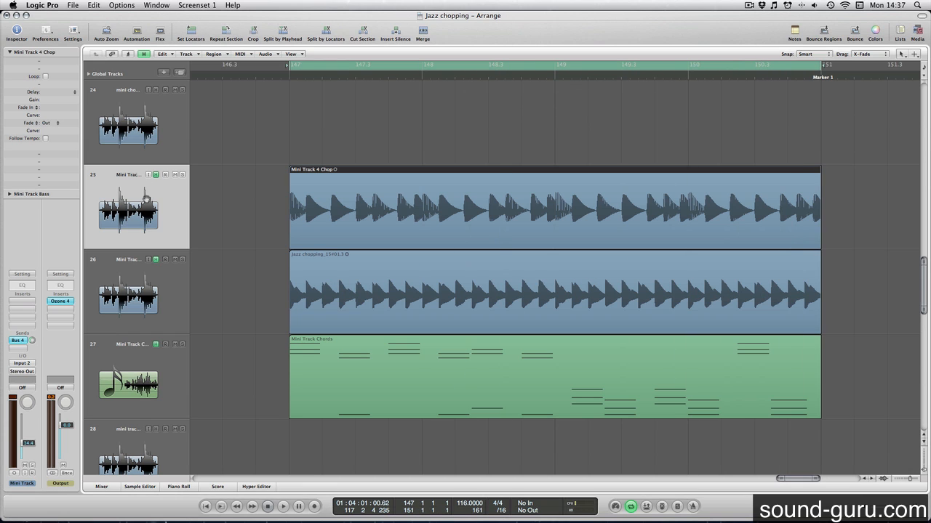
{"action": "left_click", "coordinate": [128, 294]}
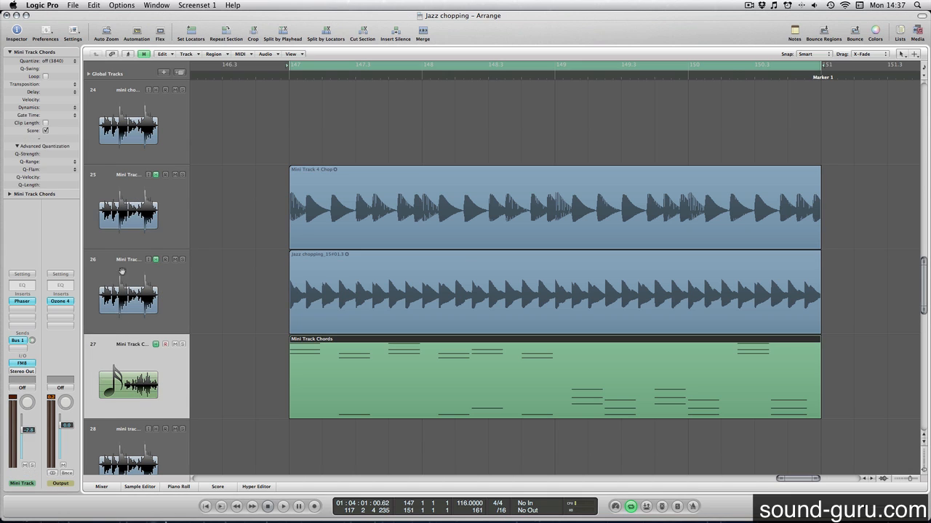
{"action": "left_click", "coordinate": [128, 206]}
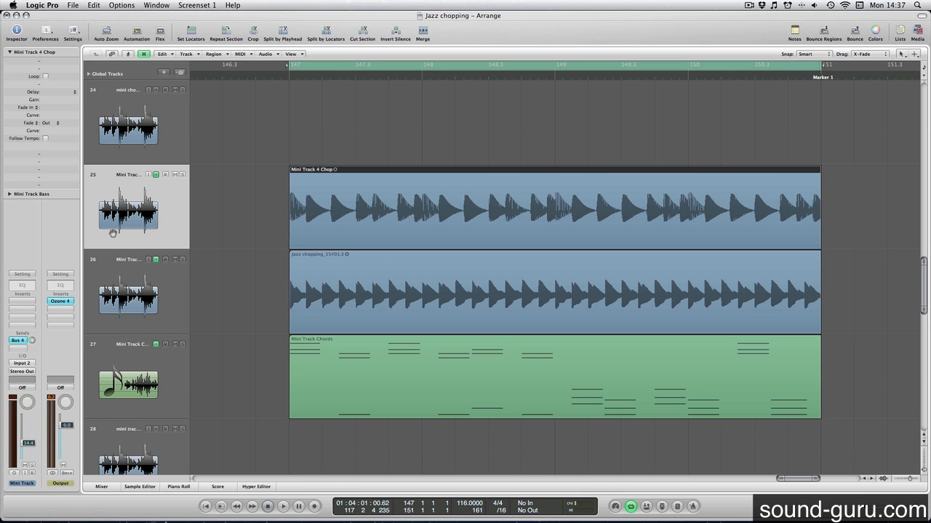
{"action": "mouse_move", "coordinate": [148, 200]}
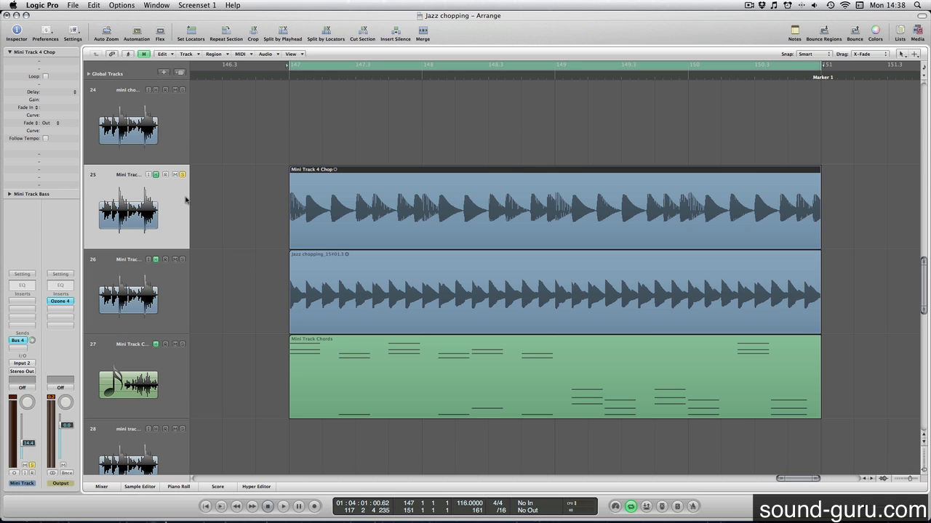
{"action": "left_click", "coordinate": [282, 506]}
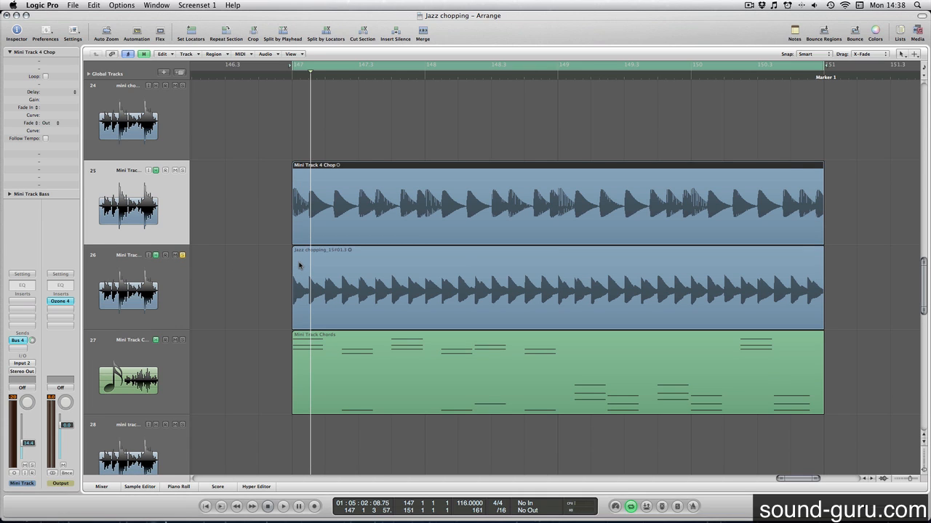
{"action": "left_click", "coordinate": [282, 506]}
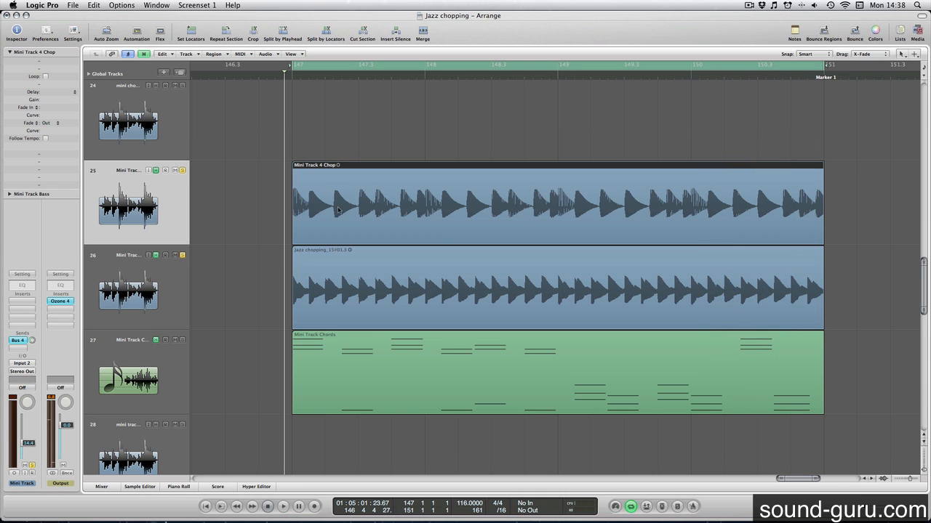
Play the cycle and toggle the chop track solo to compare the chopped audio against the loop
{"action": "left_click", "coordinate": [326, 73]}
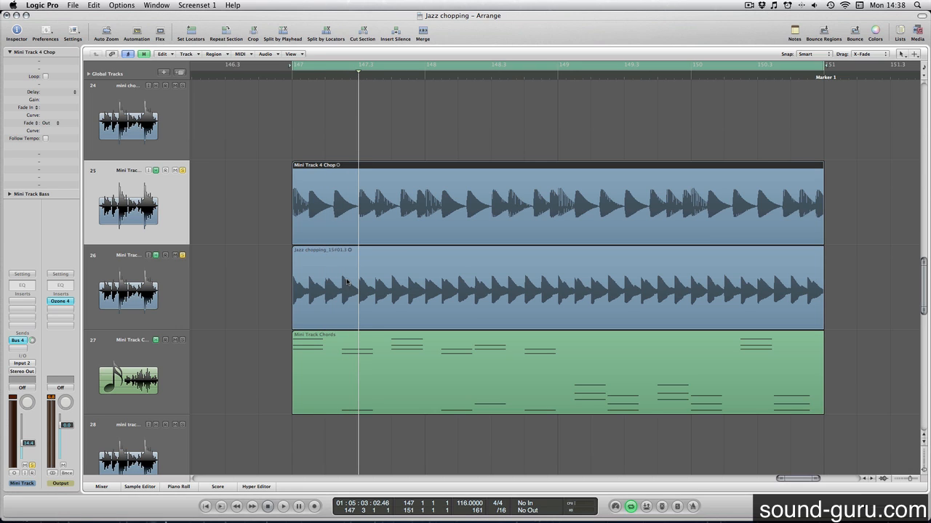
{"action": "left_click", "coordinate": [332, 73]}
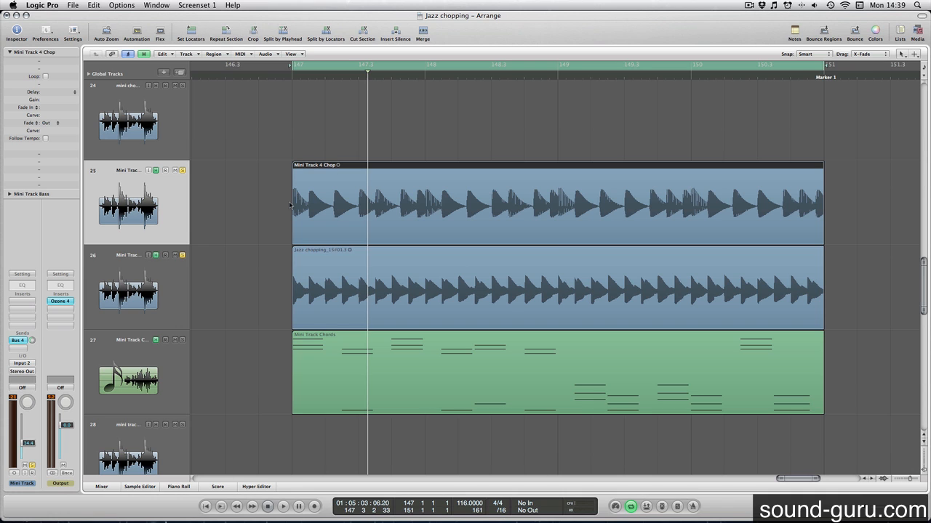
{"action": "left_click", "coordinate": [282, 506]}
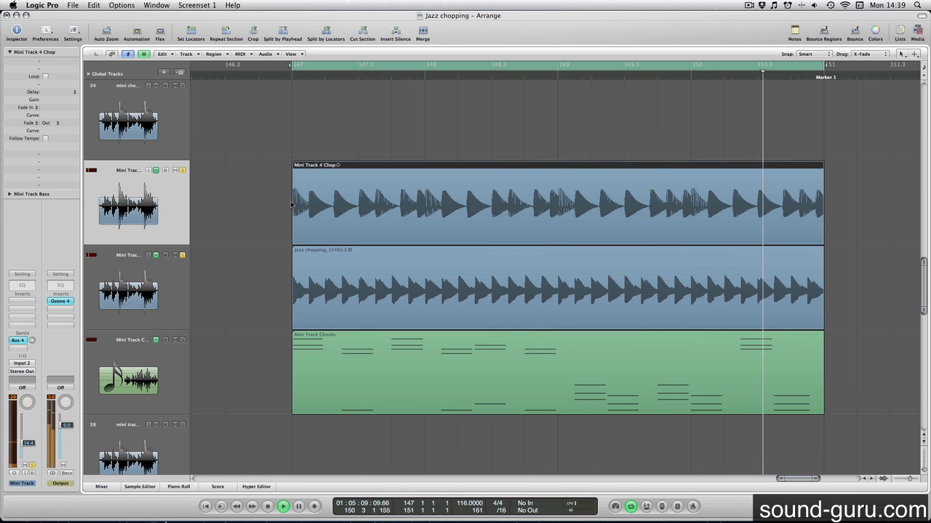
{"action": "left_click", "coordinate": [283, 506]}
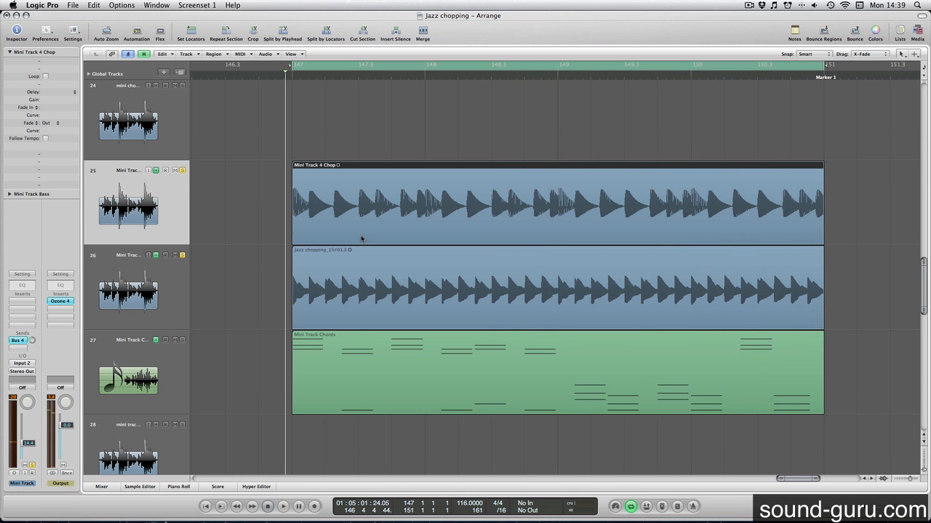
{"action": "mouse_move", "coordinate": [713, 305]}
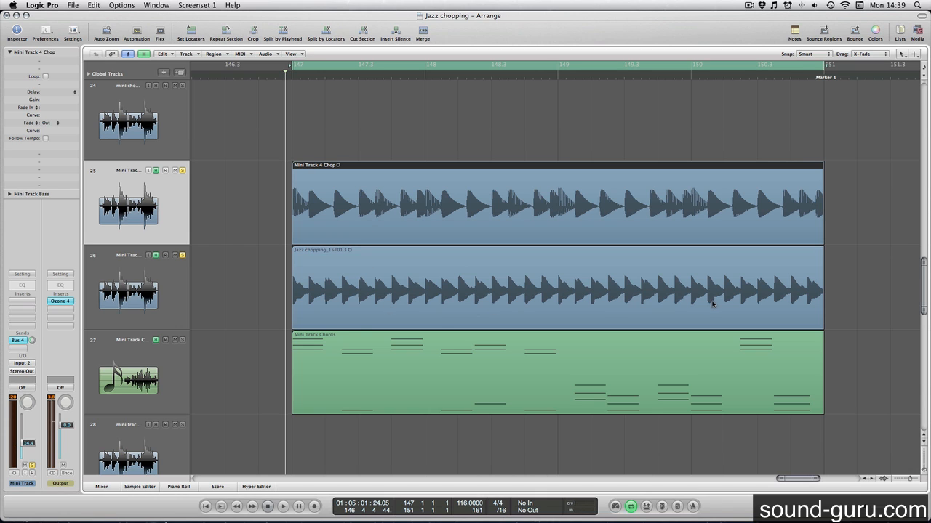
{"action": "scroll", "scroll_direction": "down", "scroll_amount": 3}
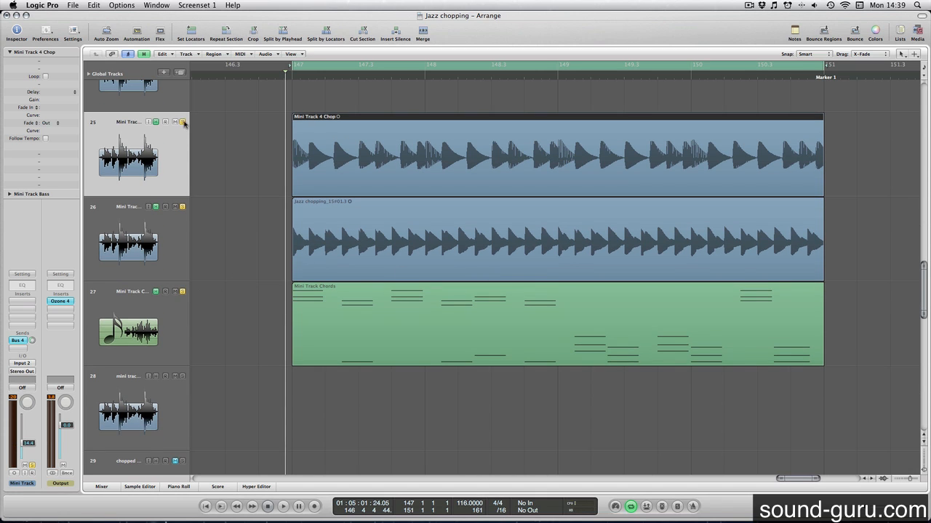
{"action": "left_click", "coordinate": [422, 322]}
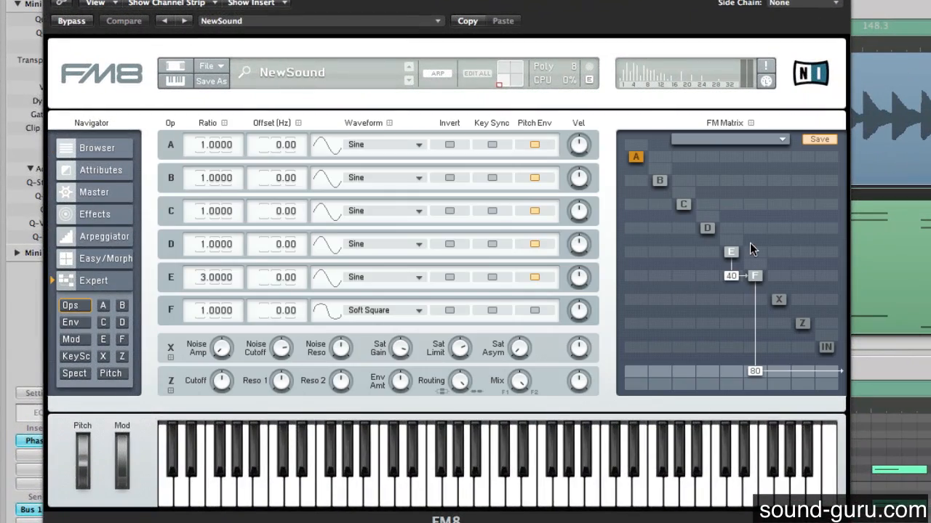
{"action": "left_click", "coordinate": [103, 325]}
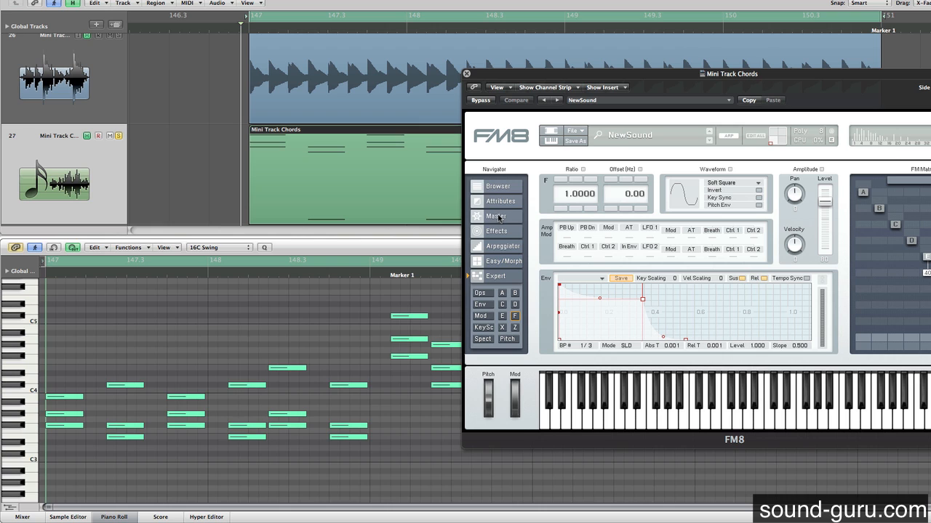
{"action": "left_click", "coordinate": [495, 215]}
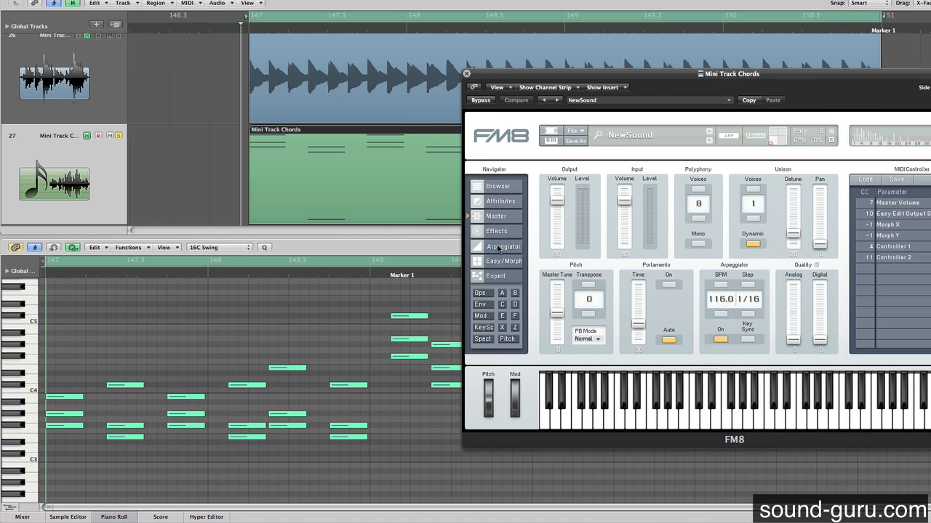
{"action": "left_click", "coordinate": [503, 247]}
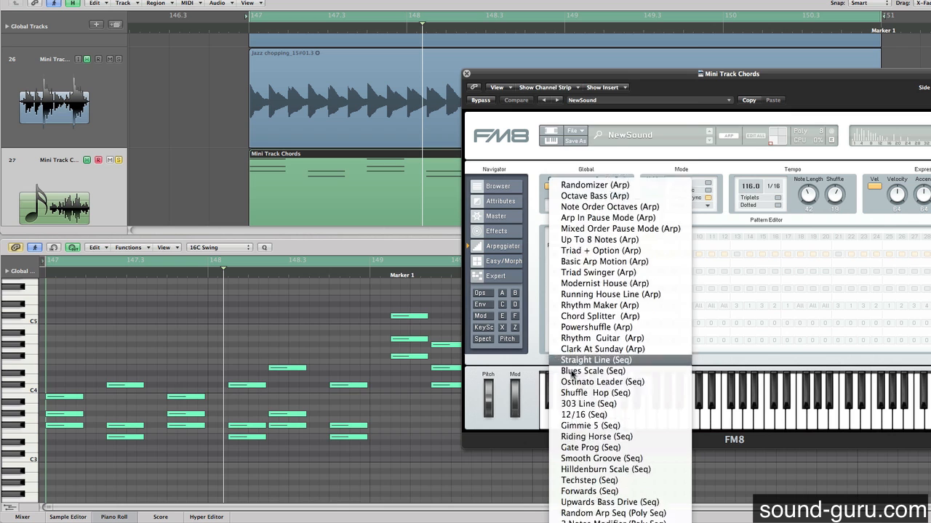
{"action": "scroll", "scroll_direction": "down", "scroll_amount": 3}
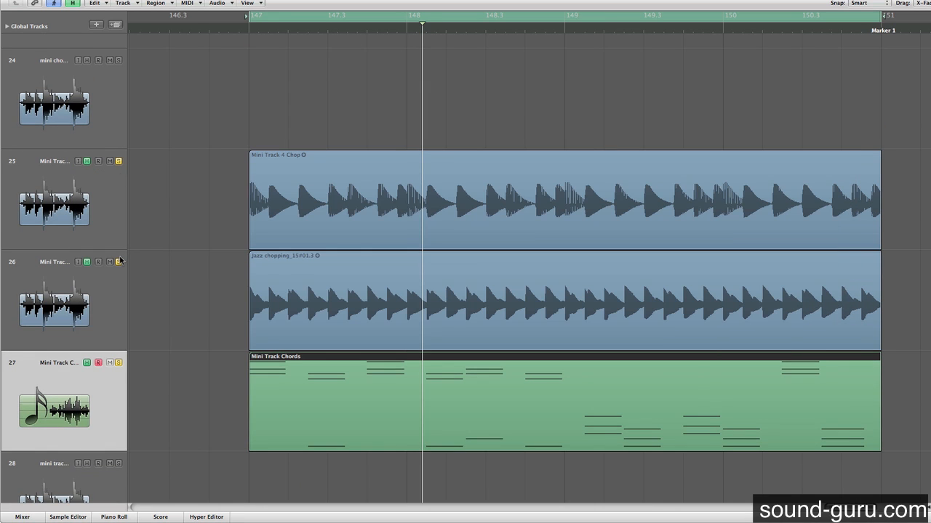
{"action": "left_click", "coordinate": [396, 14]}
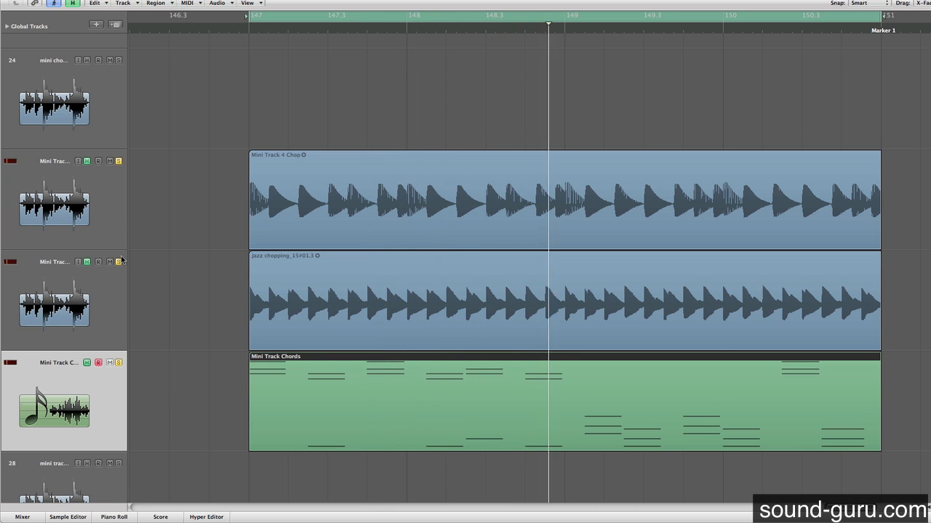
{"action": "left_click", "coordinate": [701, 15]}
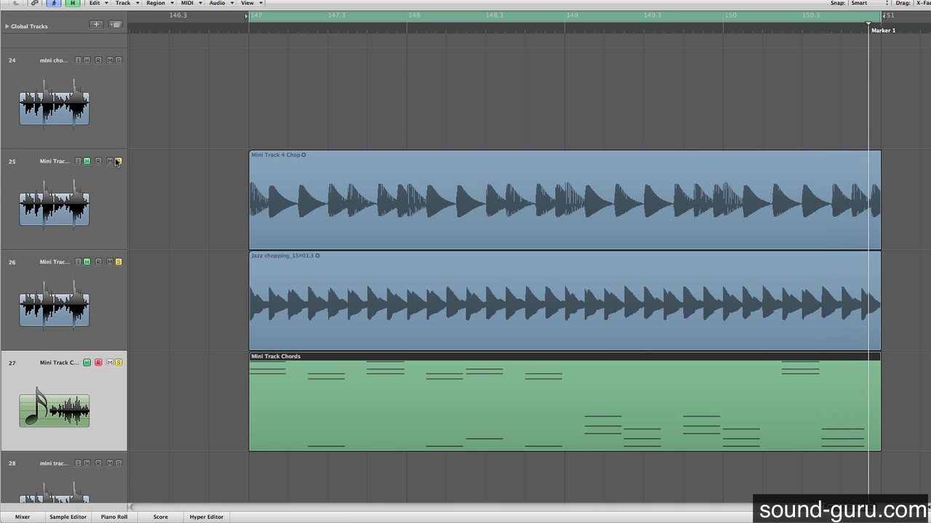
{"action": "scroll", "scroll_direction": "up", "scroll_amount": 3}
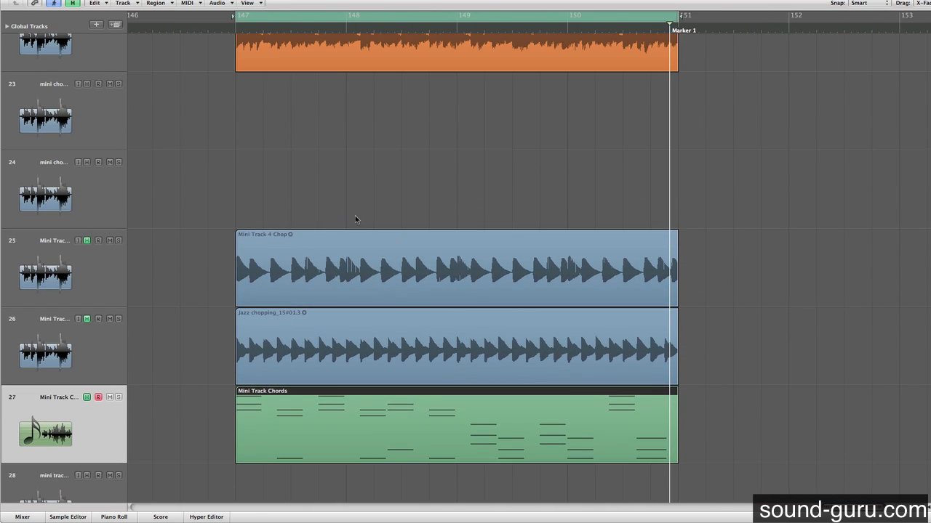
{"action": "mouse_move", "coordinate": [395, 404]}
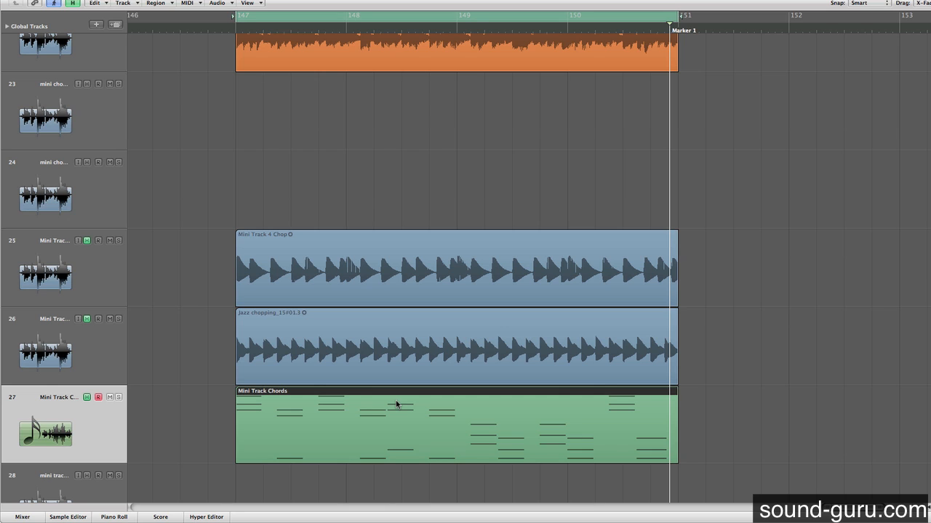
{"action": "mouse_move", "coordinate": [317, 357]}
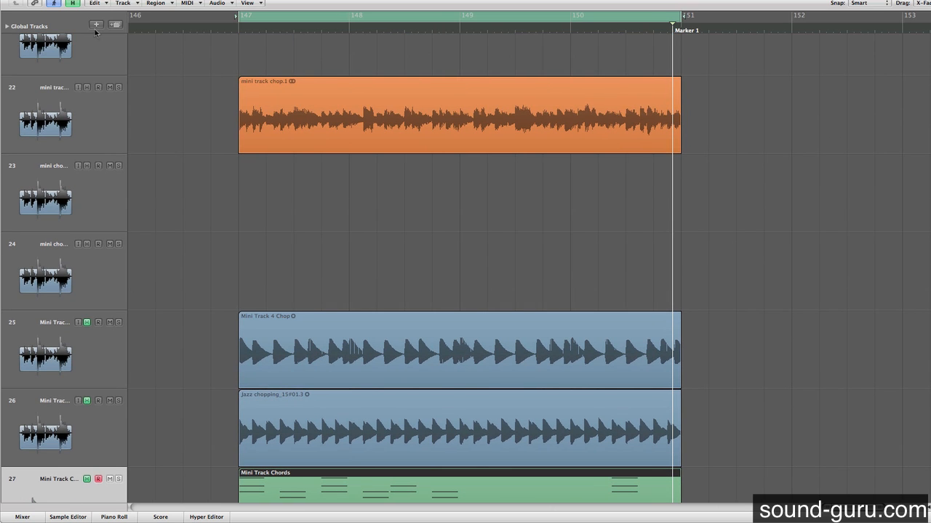
{"action": "left_click", "coordinate": [119, 87]}
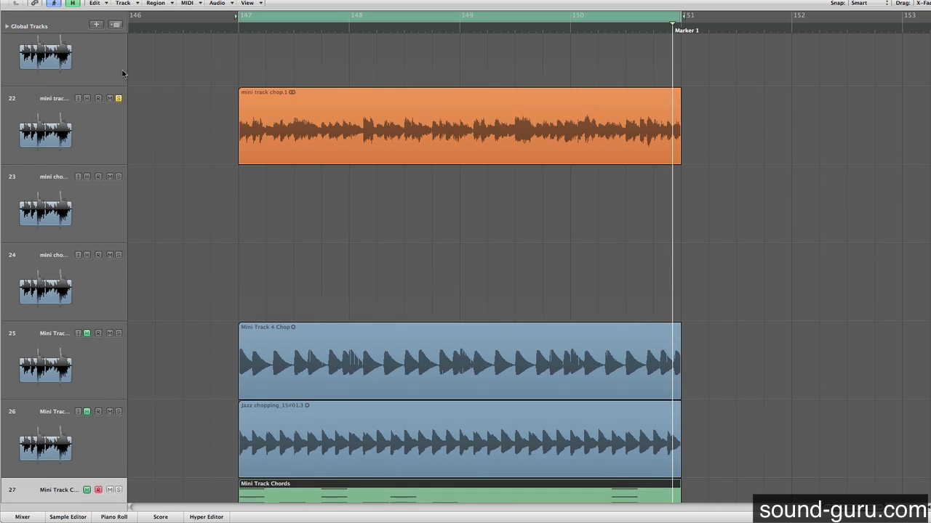
{"action": "scroll", "scroll_direction": "down", "scroll_amount": 3}
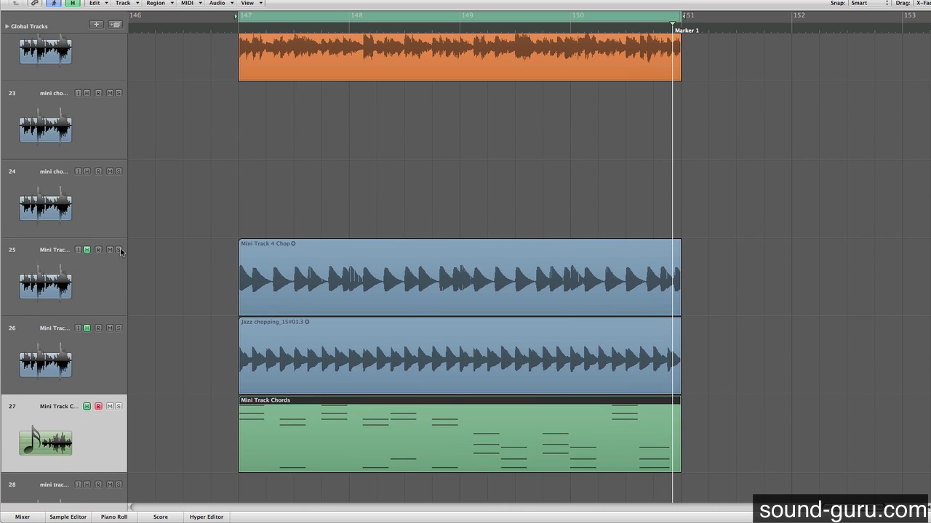
{"action": "left_click", "coordinate": [119, 329]}
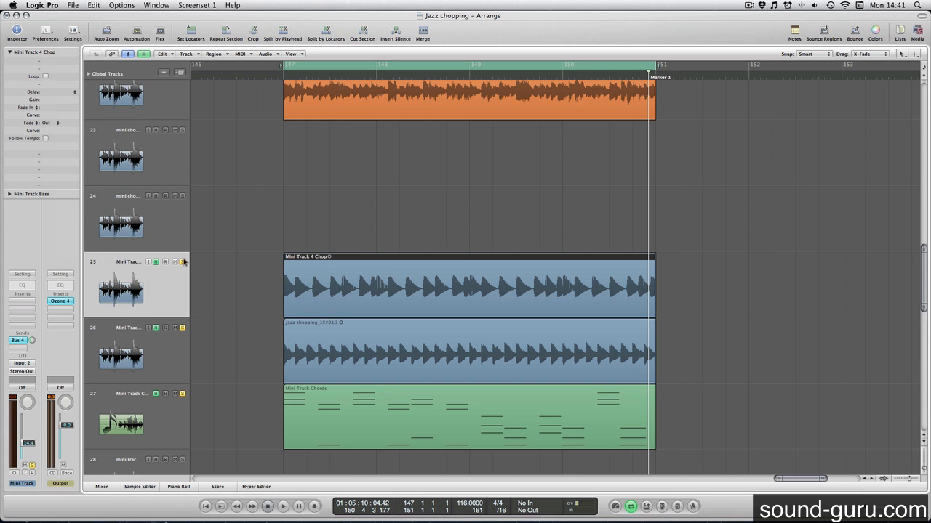
{"action": "scroll", "scroll_direction": "down", "scroll_amount": 3}
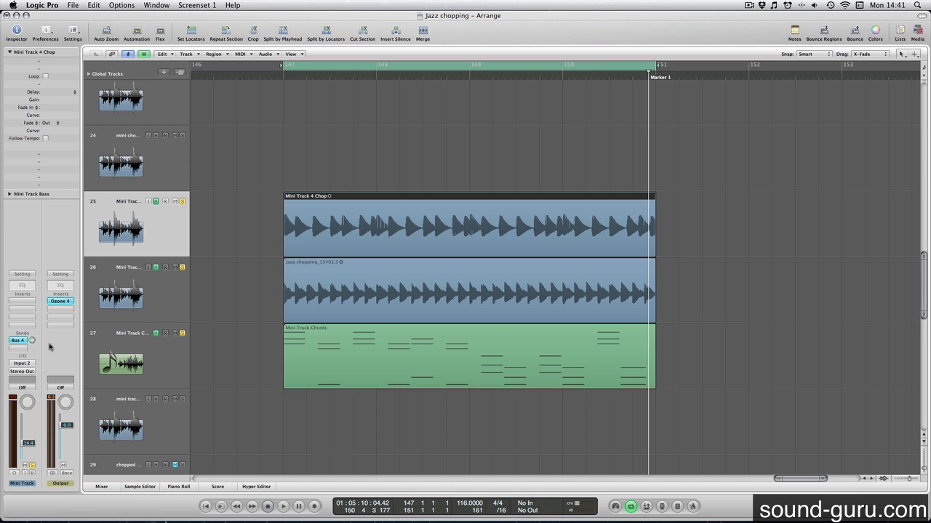
{"action": "left_click", "coordinate": [120, 291]}
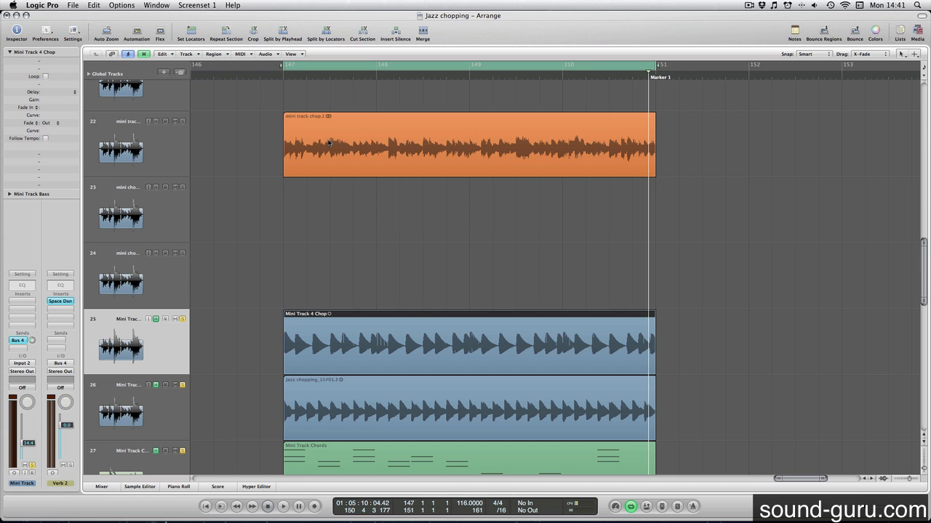
{"action": "mouse_move", "coordinate": [352, 143]}
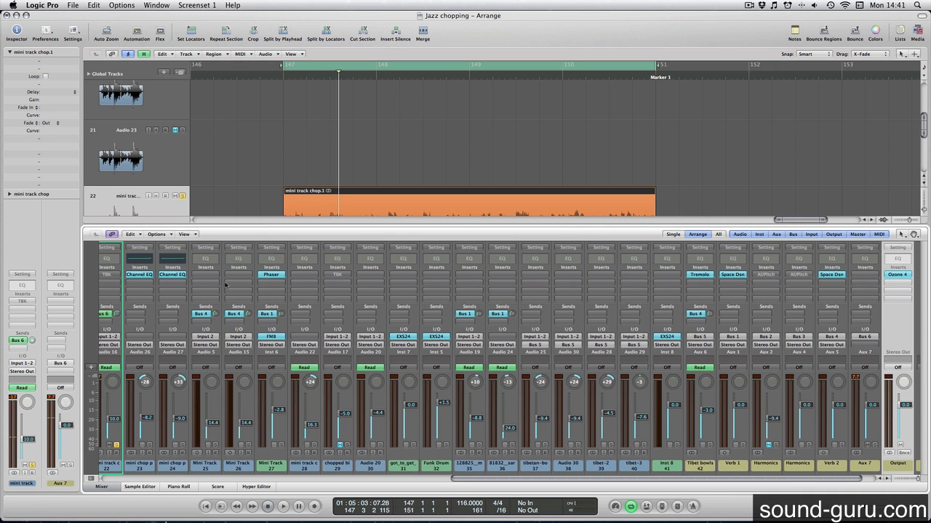
{"action": "scroll", "scroll_direction": "left", "scroll_amount": 3}
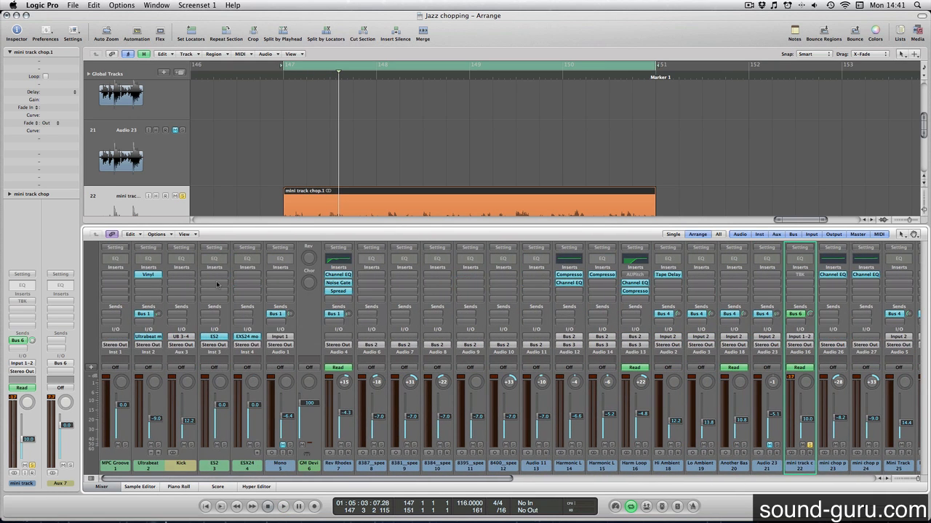
{"action": "left_click", "coordinate": [148, 274]}
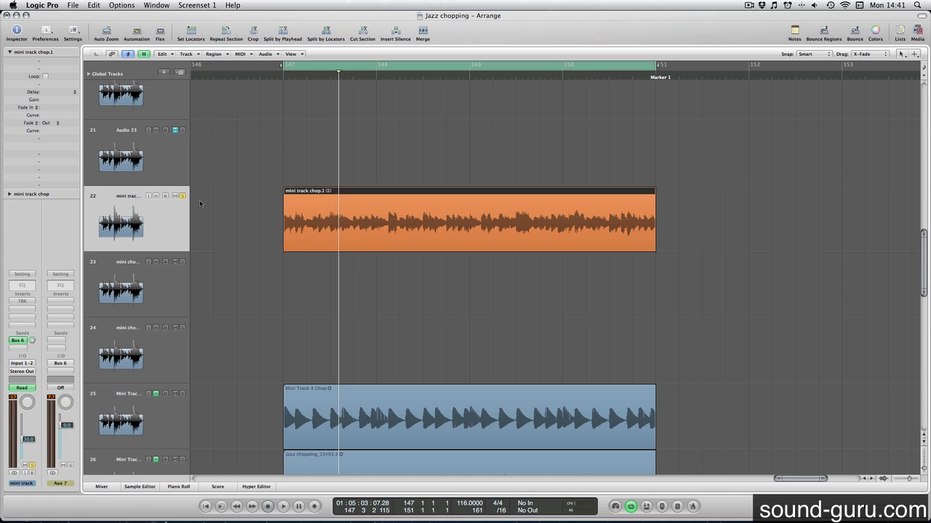
Copy the orange chop region several bars earlier without automation and convert it to a new audio file
{"action": "left_click", "coordinate": [282, 507]}
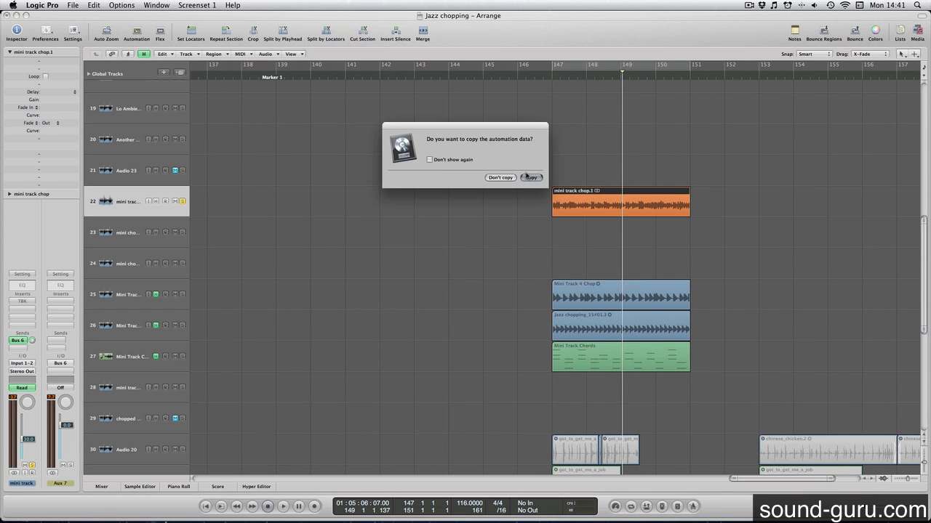
{"action": "left_click", "coordinate": [530, 177]}
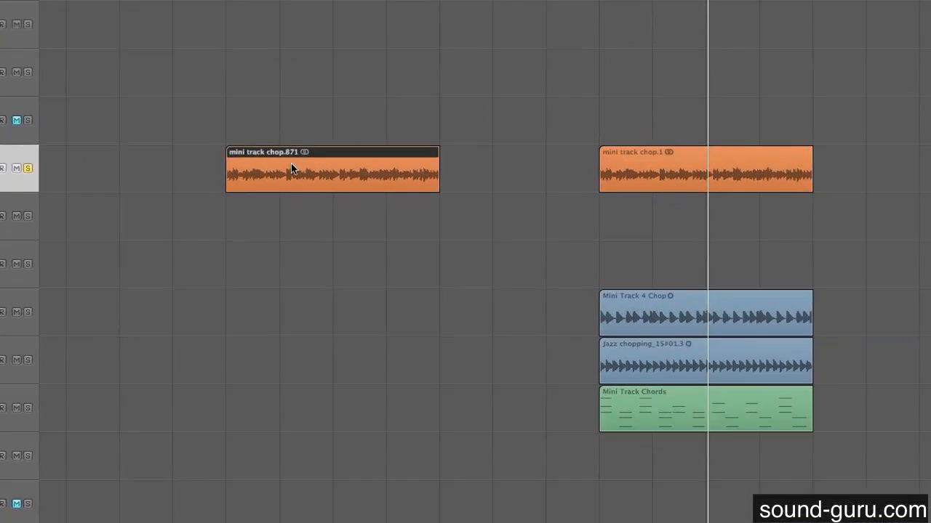
{"action": "right_click", "coordinate": [291, 171]}
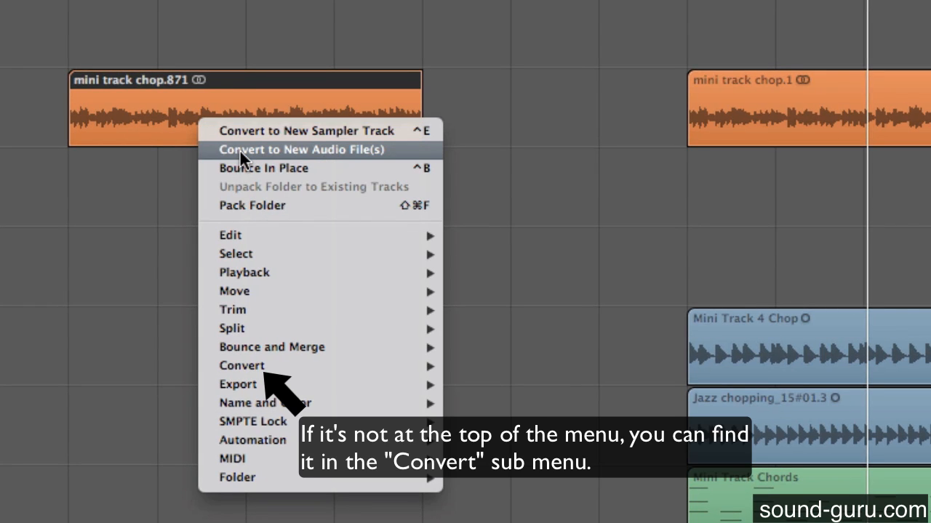
{"action": "left_click", "coordinate": [298, 148]}
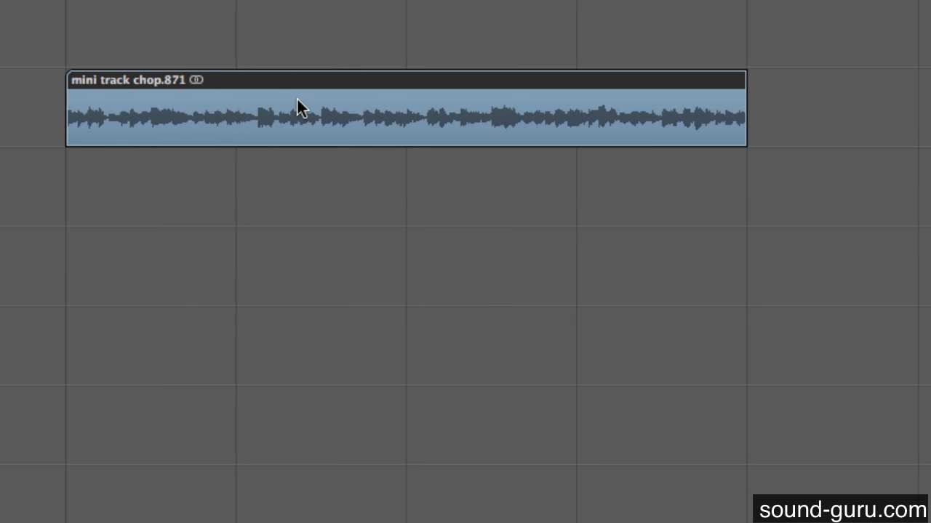
{"action": "mouse_move", "coordinate": [311, 132]}
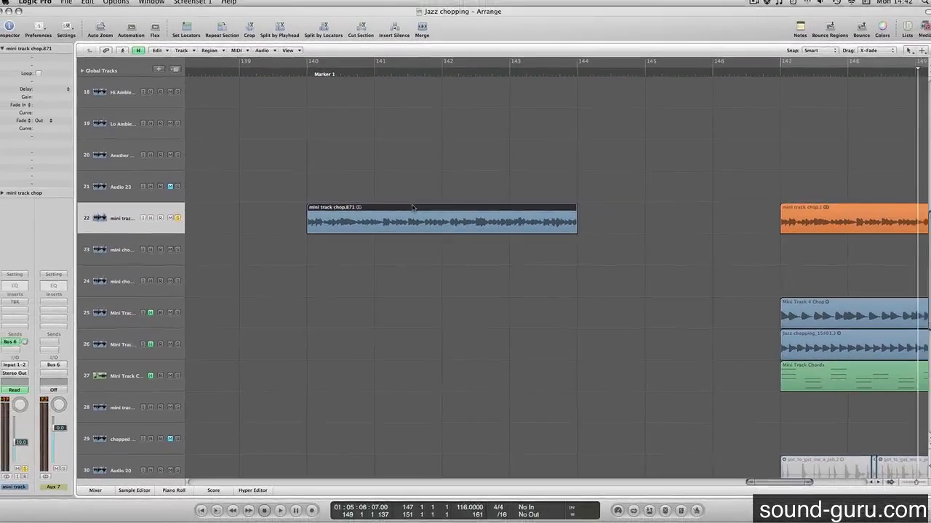
{"action": "double_click", "coordinate": [439, 221]}
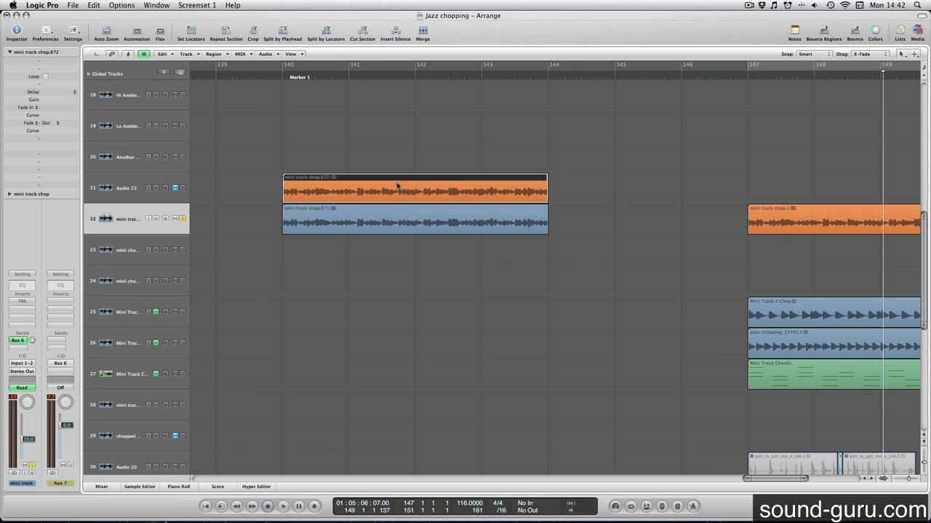
{"action": "mouse_move", "coordinate": [419, 194]}
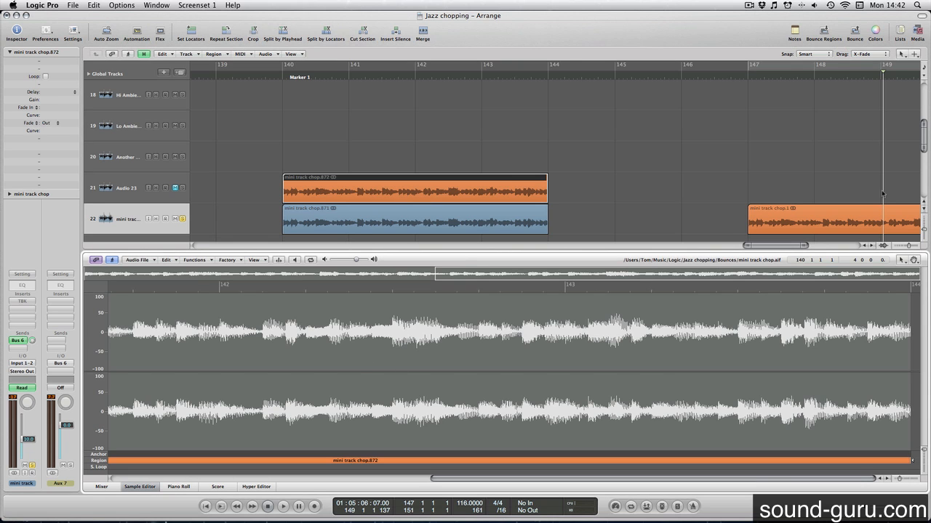
{"action": "mouse_move", "coordinate": [480, 192]}
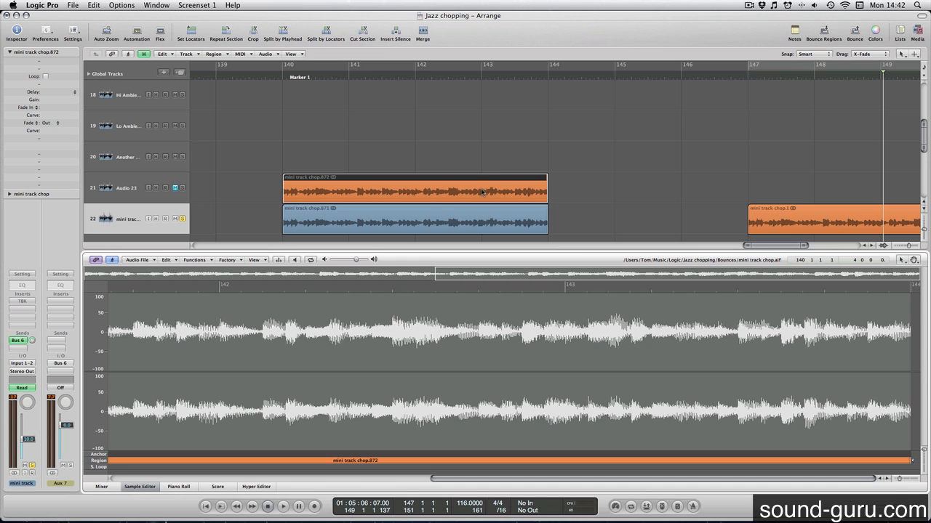
{"action": "mouse_move", "coordinate": [772, 224]}
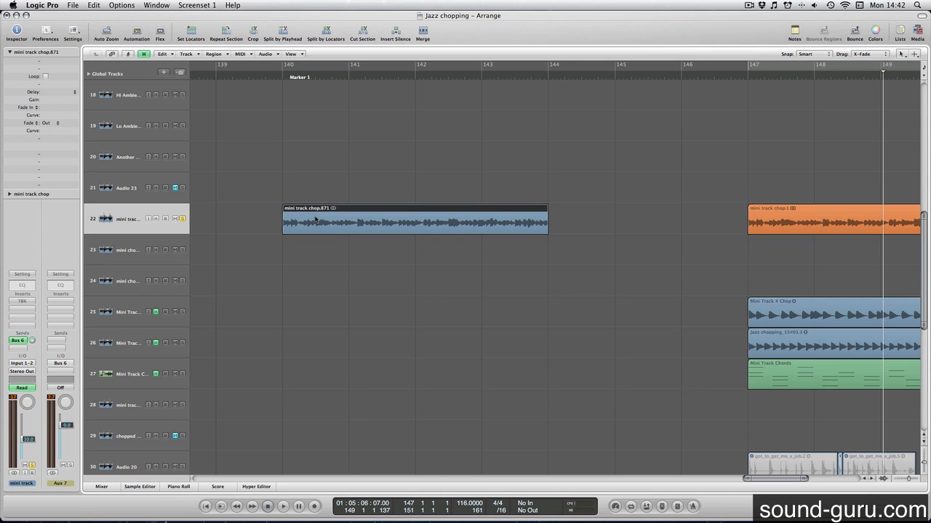
Split the converted chop copy into equal-length slices with the Scissors tool, then return to the Pointer
{"action": "left_click_drag", "start_coordinate": [283, 64], "coordinate": [549, 64]}
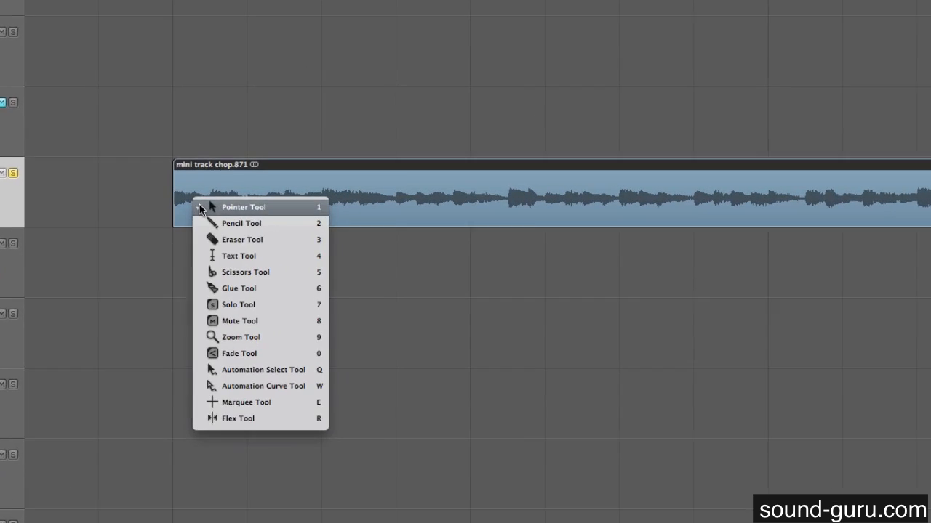
{"action": "left_click", "coordinate": [243, 207]}
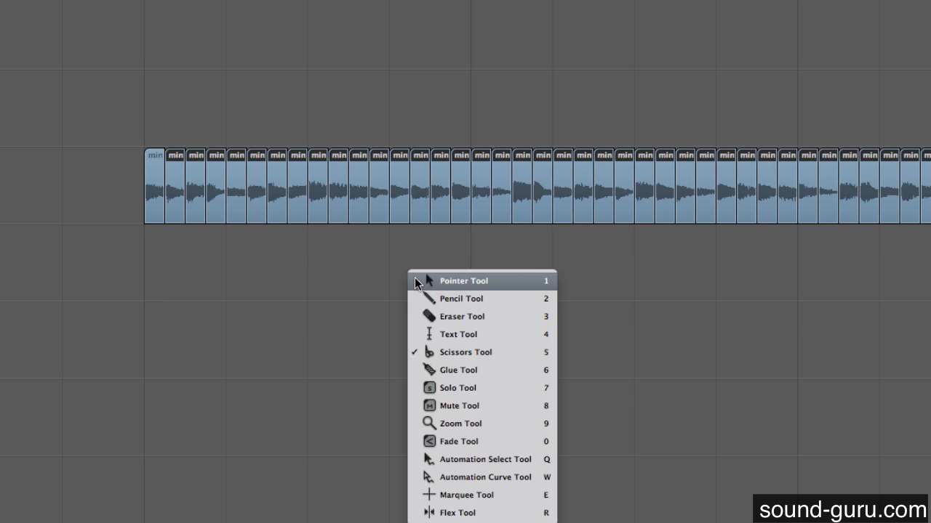
{"action": "left_click", "coordinate": [459, 423]}
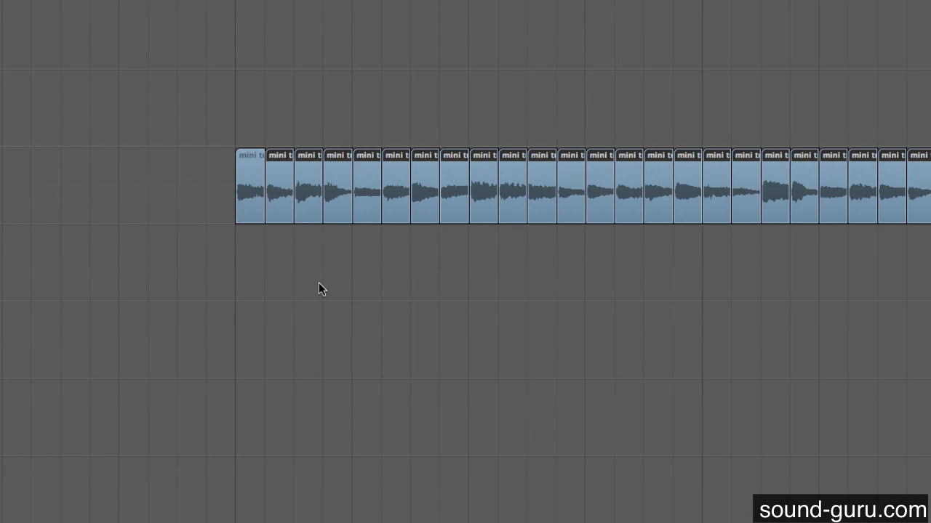
Move individual loop slices to new positions, answering Move for automation, to build a rearranged riff
{"action": "left_click", "coordinate": [279, 186]}
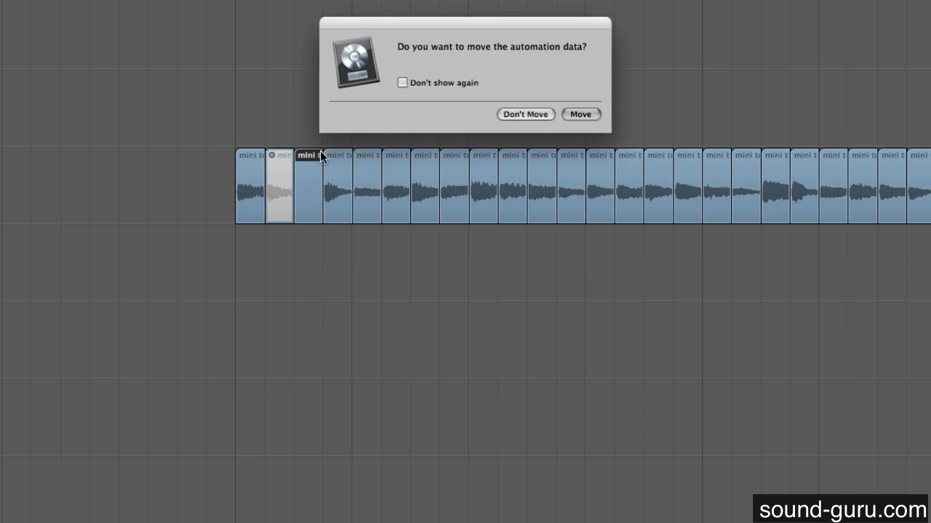
{"action": "left_click", "coordinate": [580, 113]}
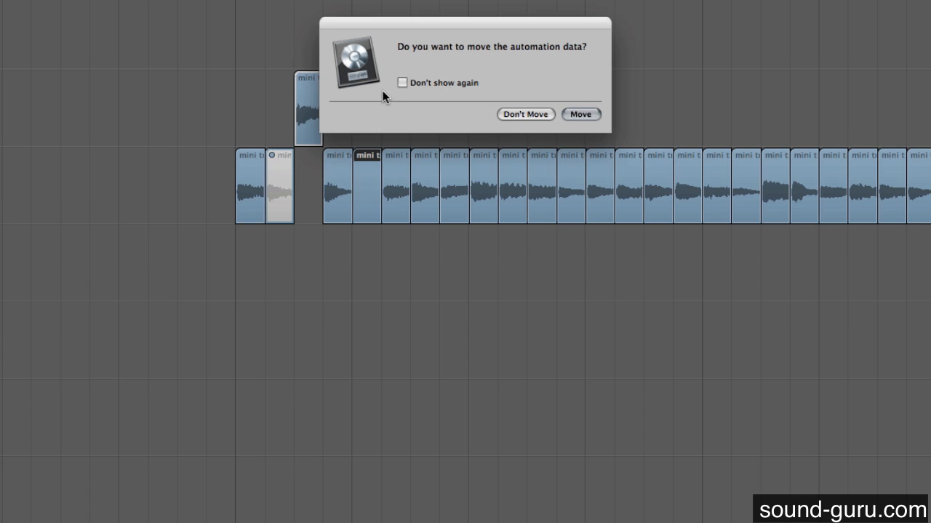
{"action": "left_click", "coordinate": [581, 114]}
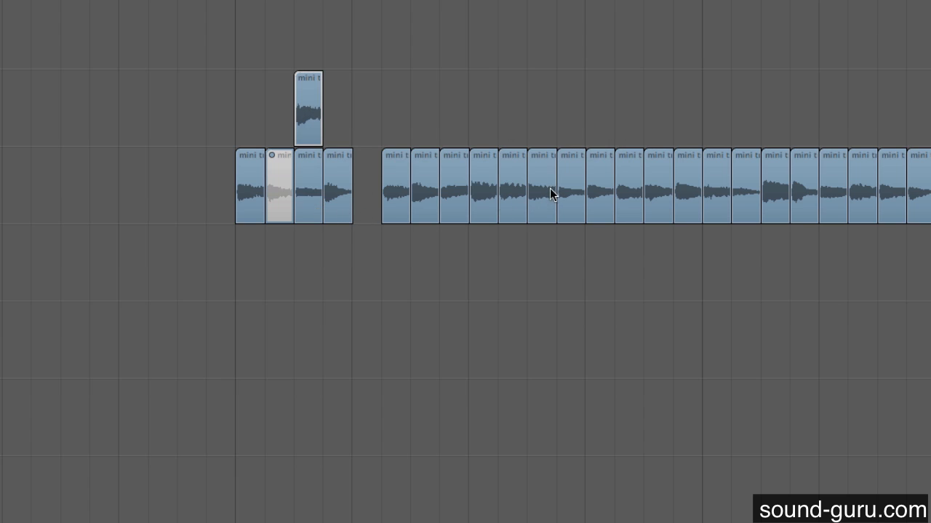
{"action": "mouse_move", "coordinate": [393, 212]}
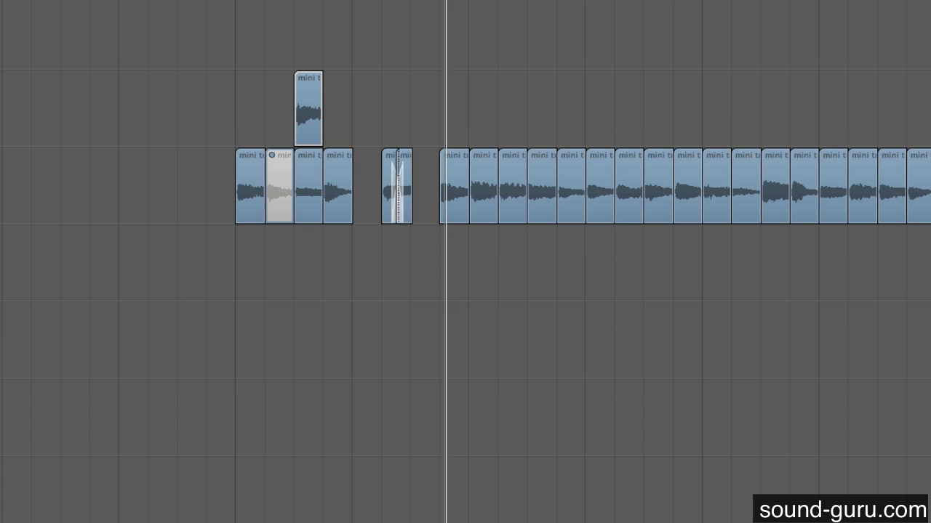
{"action": "left_click", "coordinate": [383, 290]}
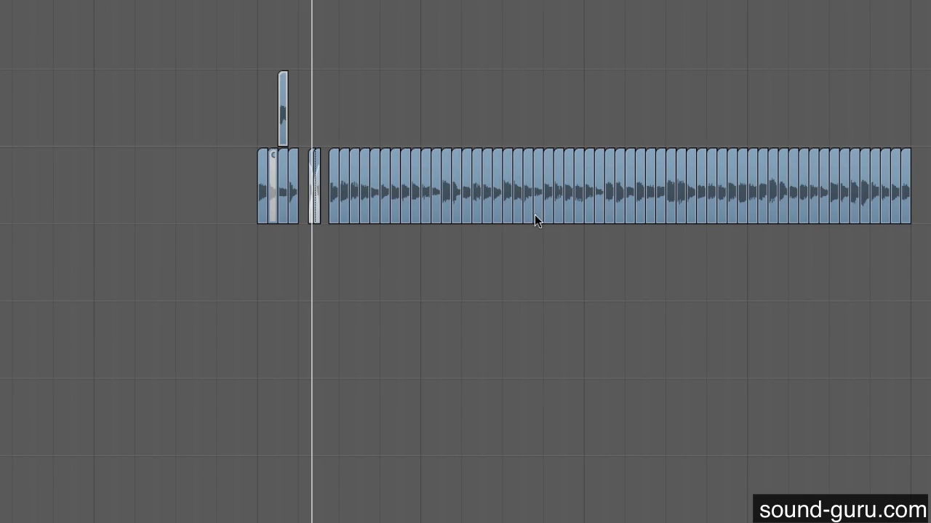
{"action": "mouse_move", "coordinate": [162, 243]}
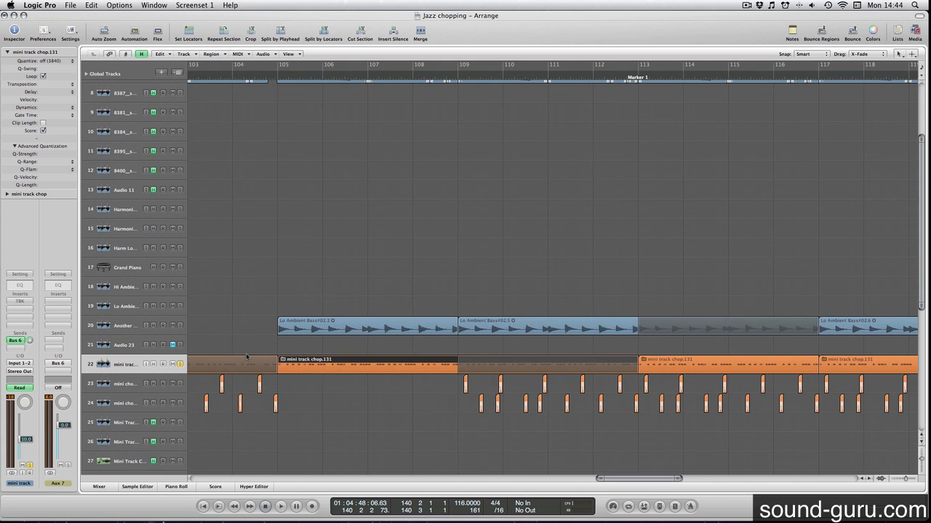
Merge the rearranged slices into one region, mini track chop.131, spanning bars 105–109
{"action": "left_click_drag", "start_coordinate": [439, 381], "coordinate": [684, 434]}
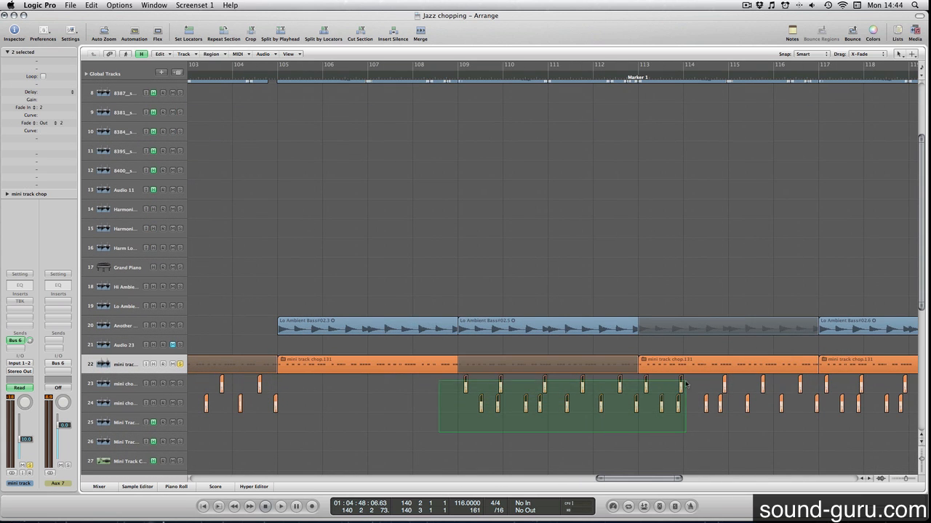
{"action": "right_click", "coordinate": [683, 384]}
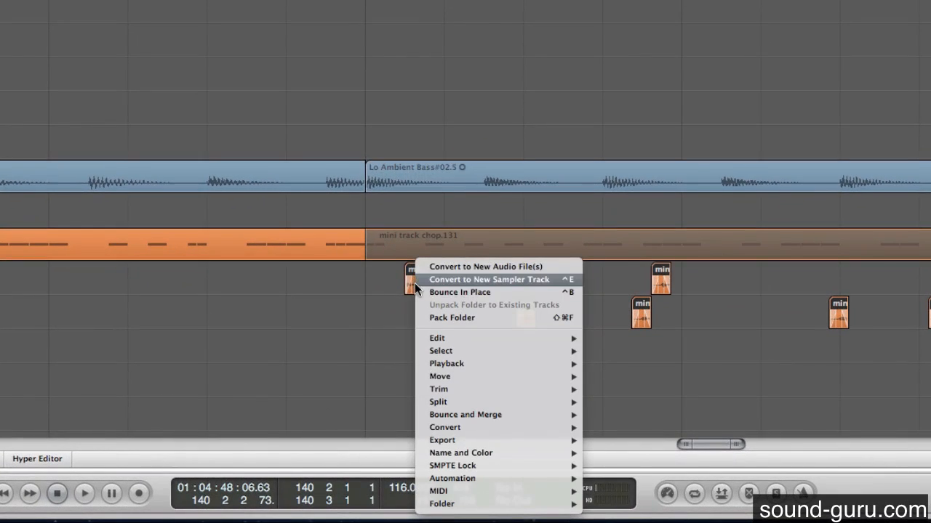
{"action": "mouse_move", "coordinate": [459, 453]}
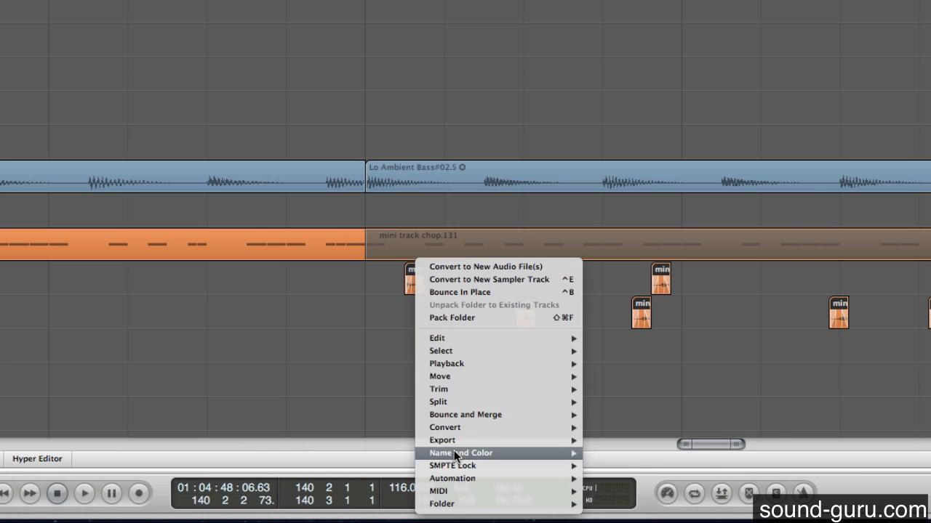
{"action": "mouse_move", "coordinate": [442, 503]}
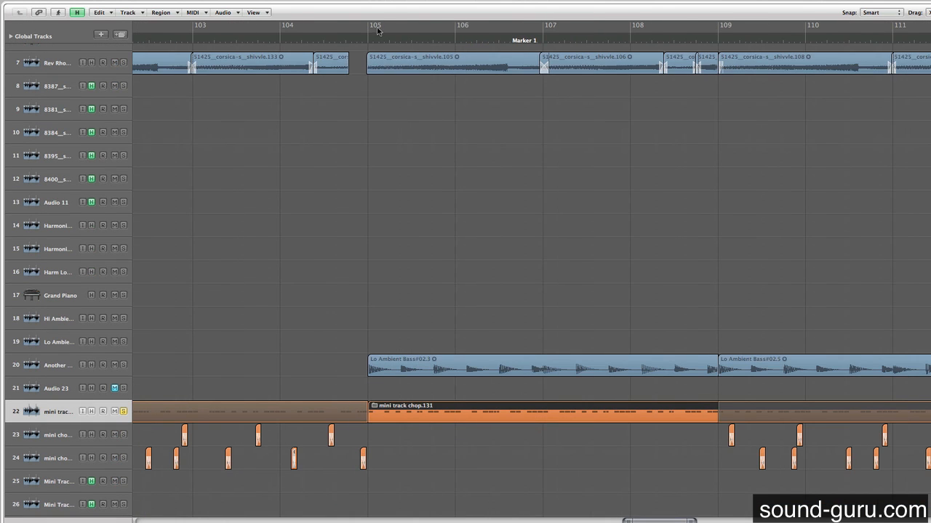
Set a cycle range over bars 105–109 and show the riff's slices on a single track
{"action": "left_click_drag", "start_coordinate": [369, 26], "coordinate": [719, 26]}
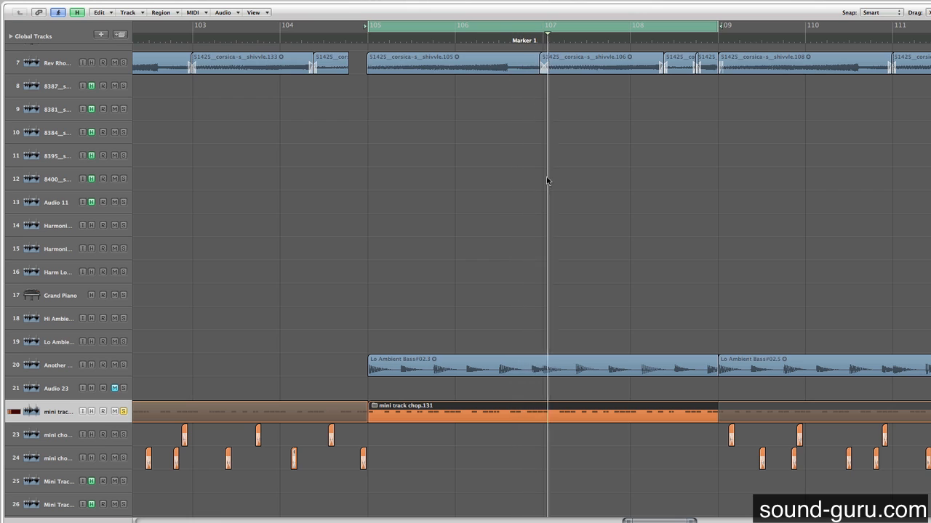
{"action": "left_click", "coordinate": [633, 24]}
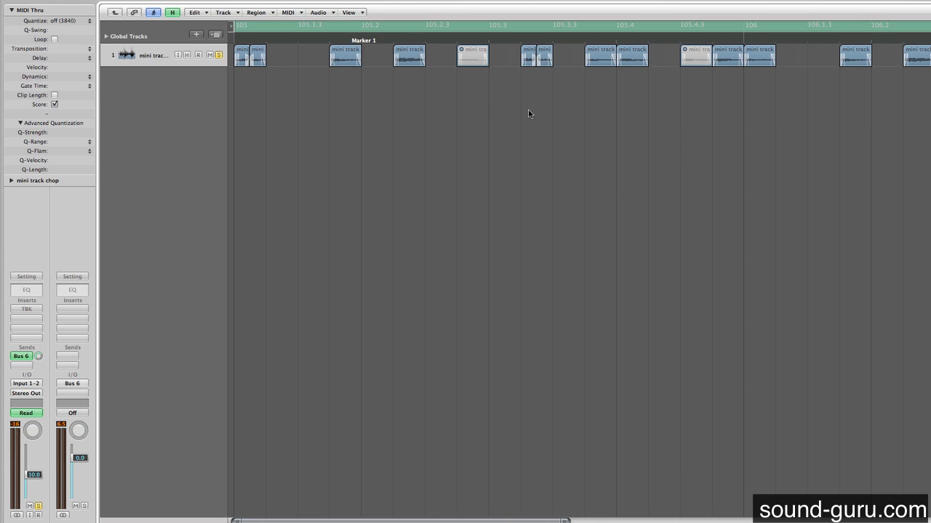
Scroll through the riff slices and select slice mini track chop.309 to inspect its region parameters
{"action": "scroll", "scroll_direction": "right", "scroll_amount": 3}
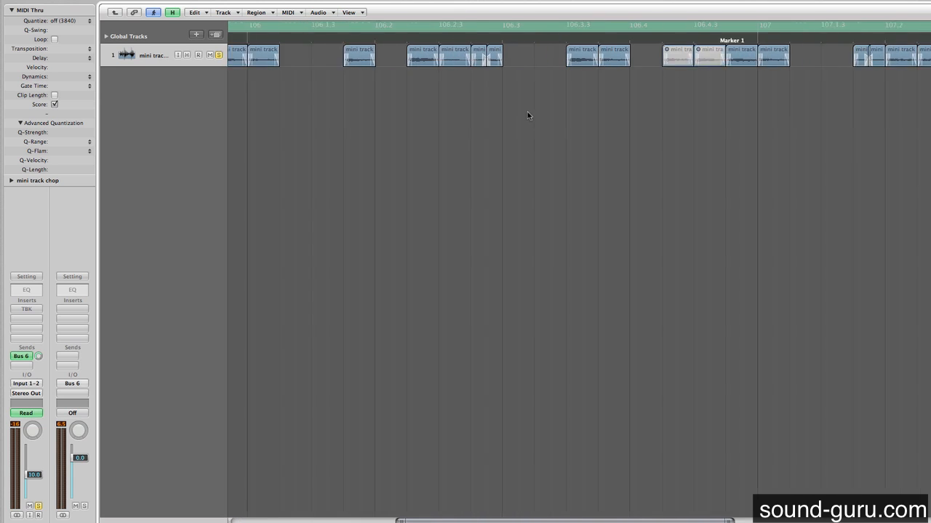
{"action": "scroll", "scroll_direction": "right", "scroll_amount": 3}
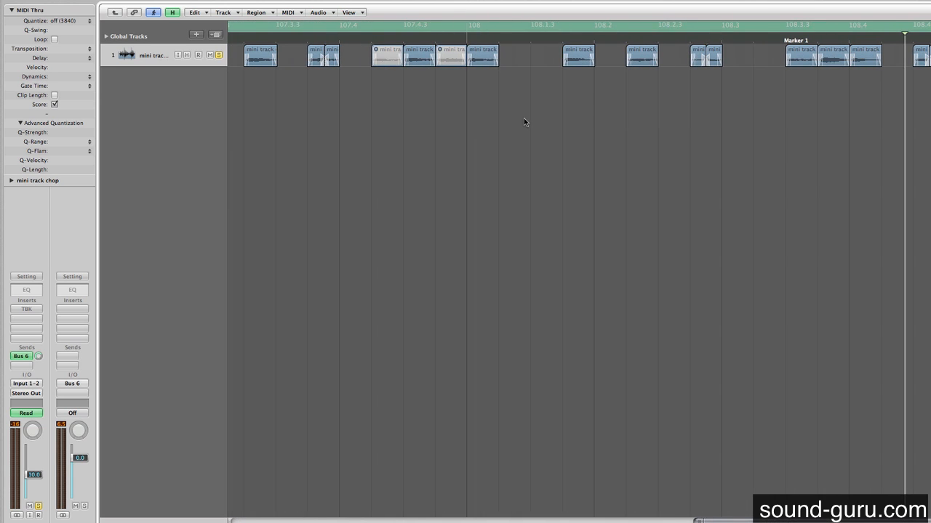
{"action": "mouse_move", "coordinate": [526, 113]}
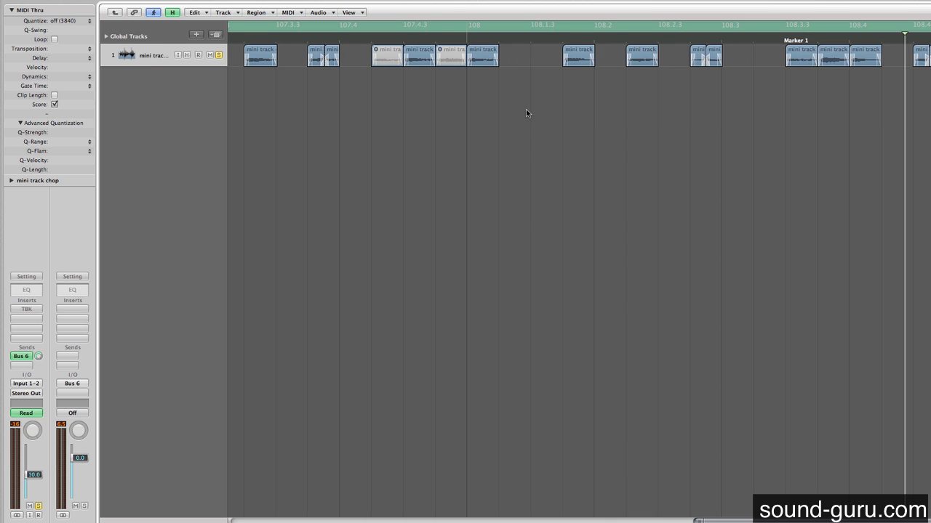
{"action": "left_click", "coordinate": [579, 49]}
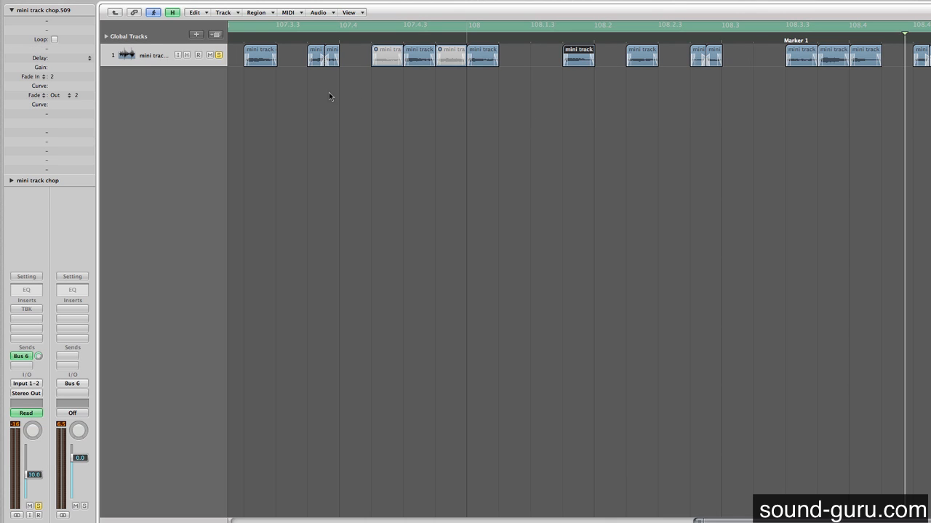
{"action": "mouse_move", "coordinate": [72, 78]}
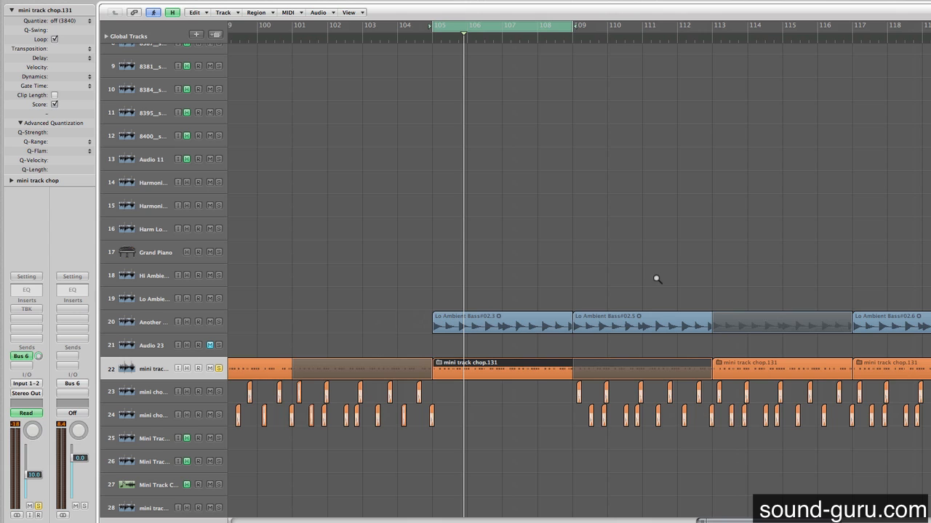
Place a copy of the riff on its own around bars 140–144 as region mini track chop.873 and select it
{"action": "scroll", "scroll_direction": "right", "scroll_amount": 3}
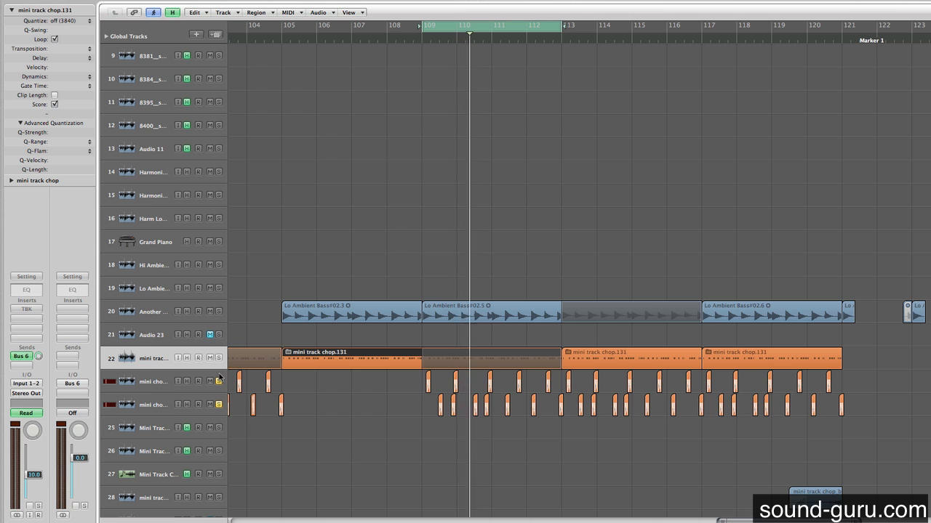
{"action": "left_click", "coordinate": [503, 26]}
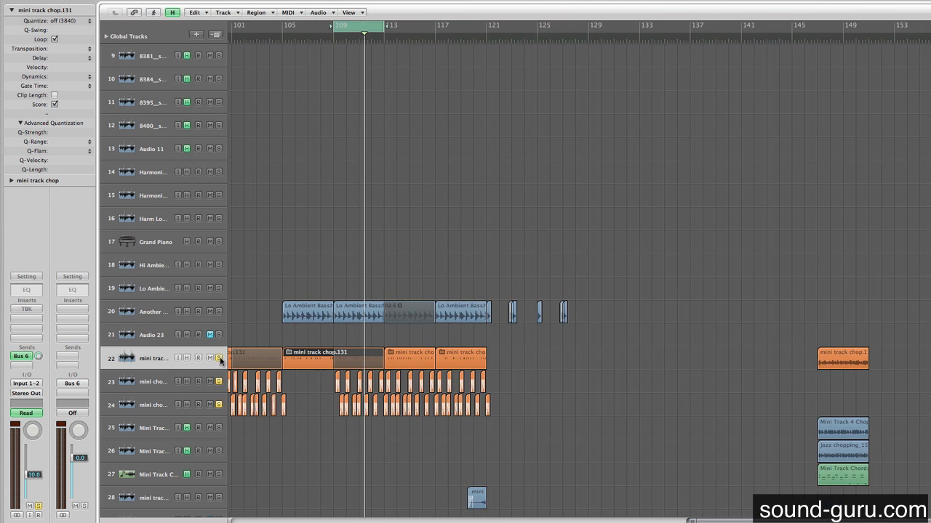
{"action": "scroll", "scroll_direction": "up", "scroll_amount": 3}
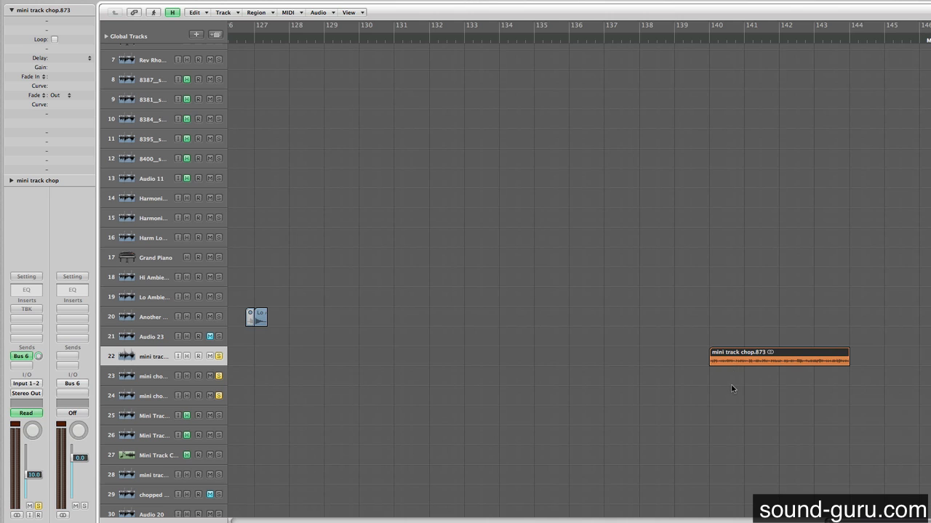
Save region mini track chop.873 as its own audio file via Save Region As
{"action": "scroll", "scroll_direction": "right", "scroll_amount": 3}
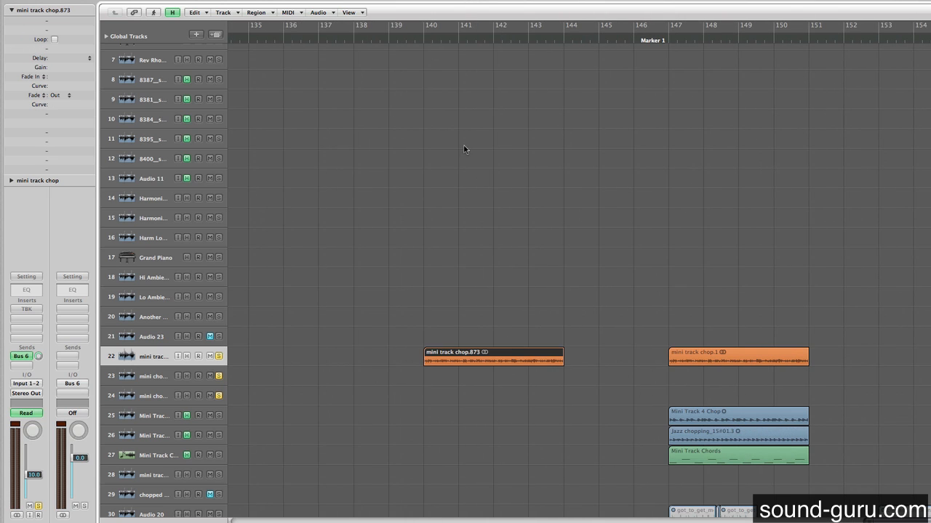
{"action": "left_click", "coordinate": [458, 356]}
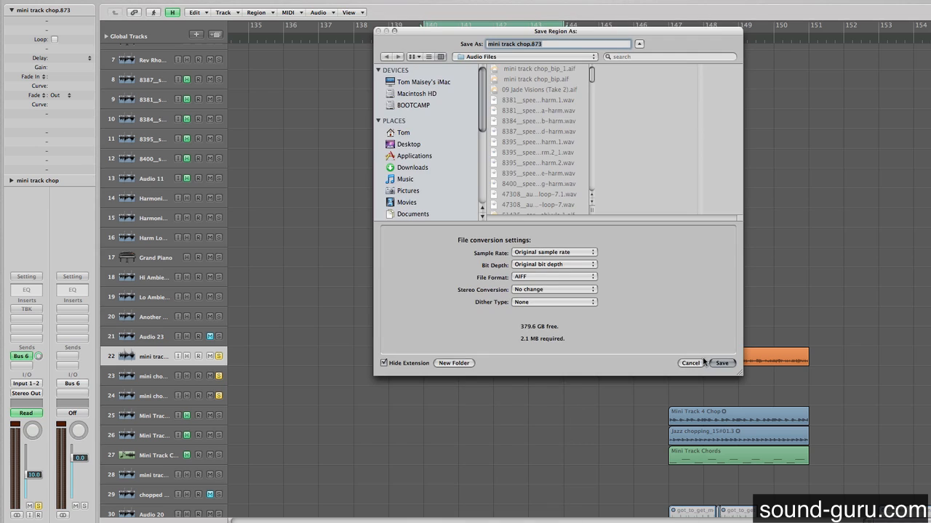
{"action": "left_click", "coordinate": [721, 363]}
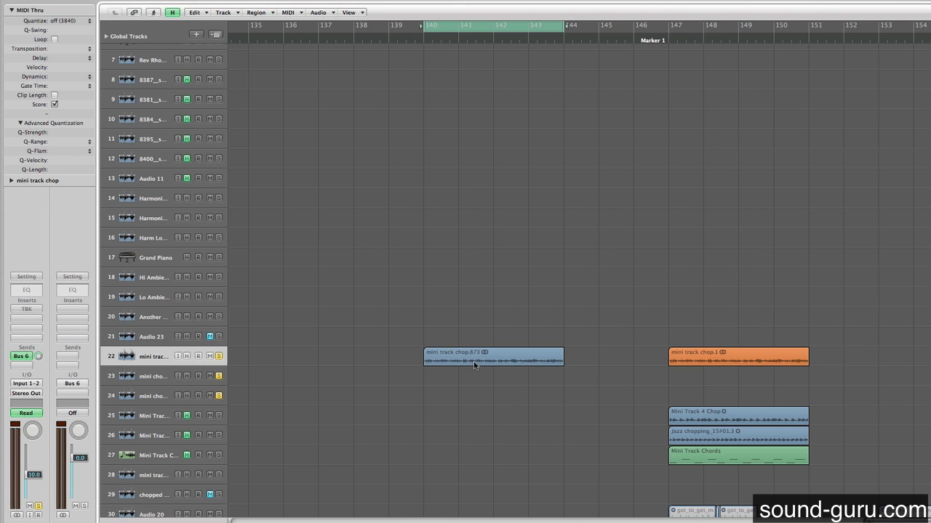
Open the saved mini track chop.873 region in the Sample Editor and launch Factory > Time and Pitch Machine
{"action": "double_click", "coordinate": [493, 356]}
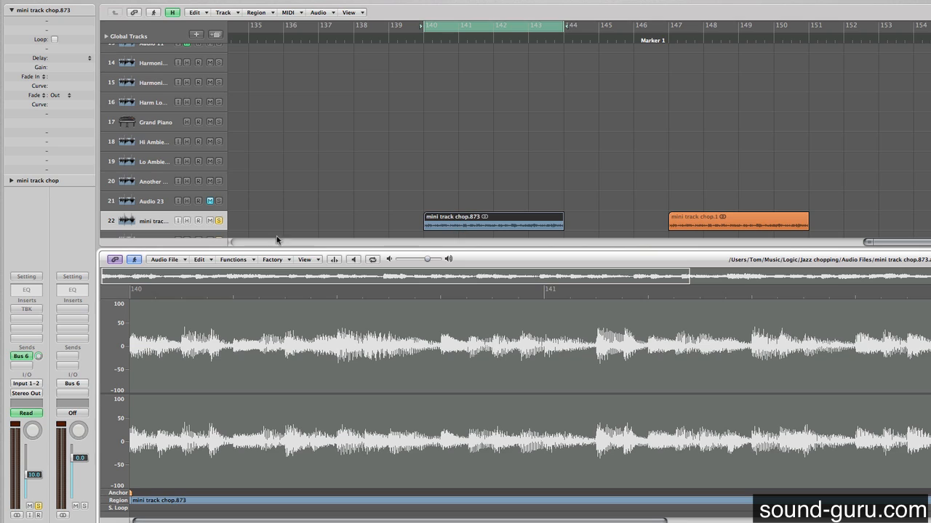
{"action": "left_click", "coordinate": [242, 252]}
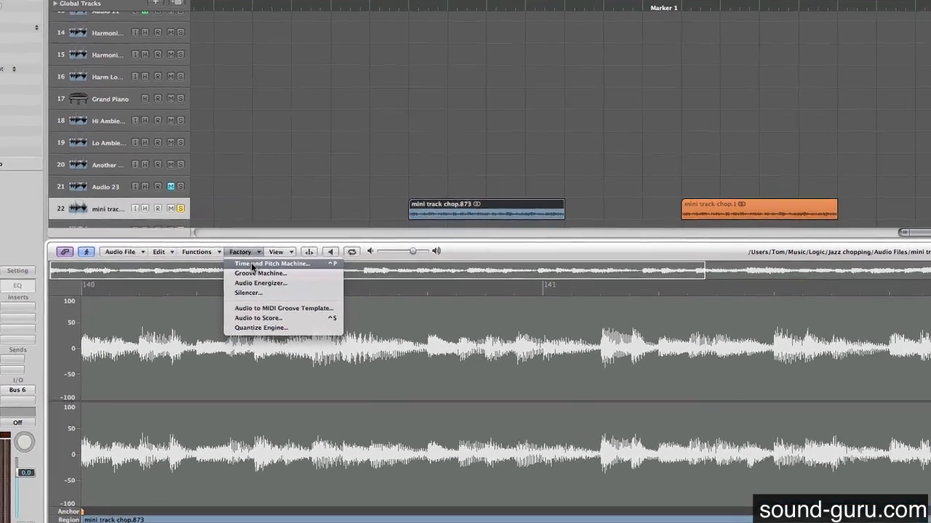
{"action": "left_click", "coordinate": [272, 263]}
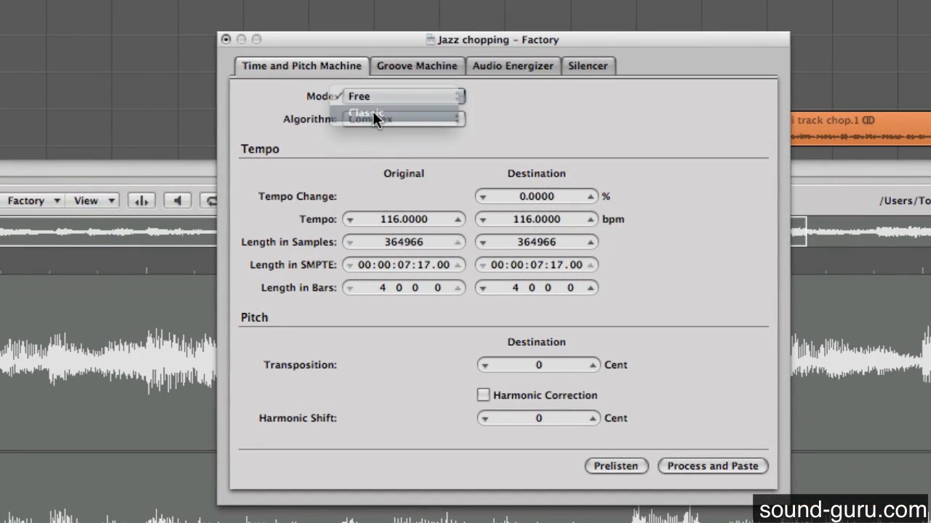
In Classic mode enter 1200 cents transposition (100% tempo change), process and paste, and close the Time and Pitch Machine
{"action": "left_click", "coordinate": [366, 114]}
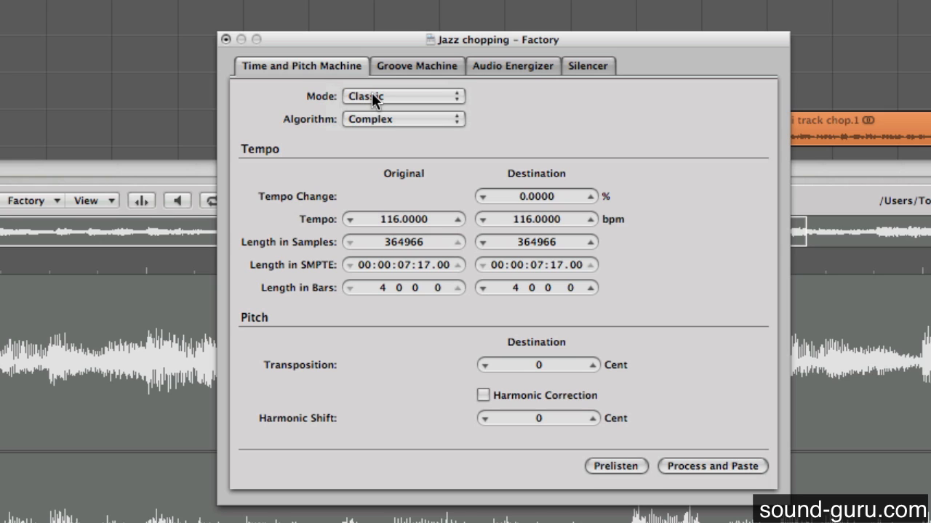
{"action": "left_click", "coordinate": [402, 96]}
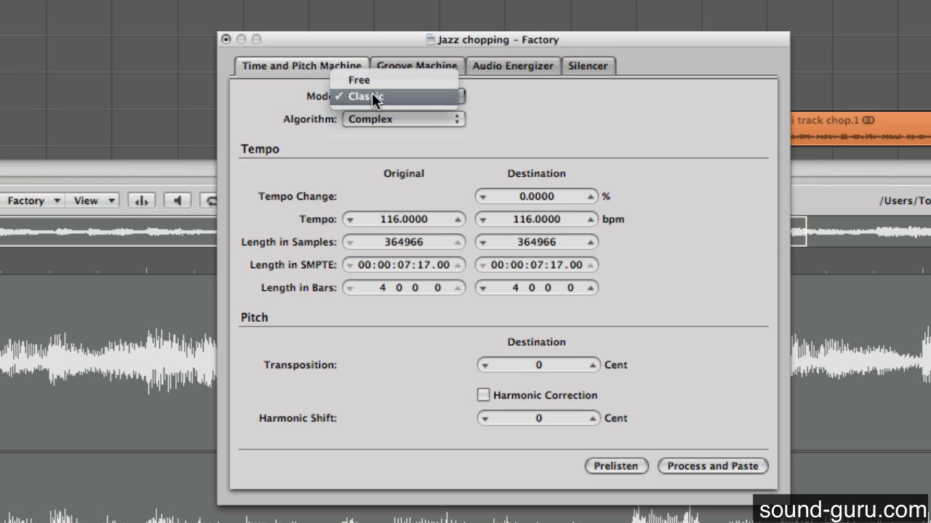
{"action": "left_click", "coordinate": [367, 96]}
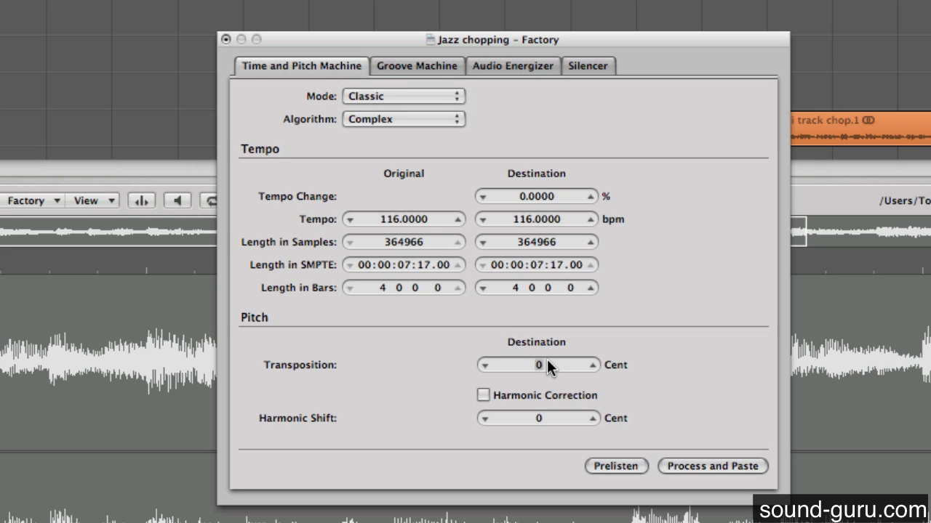
{"action": "left_click", "coordinate": [538, 363]}
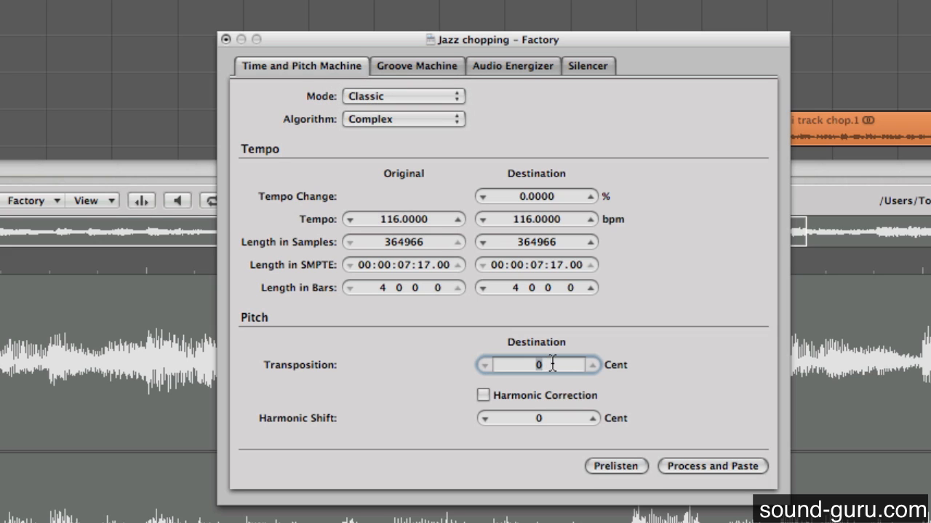
{"action": "type", "text": "1200"}
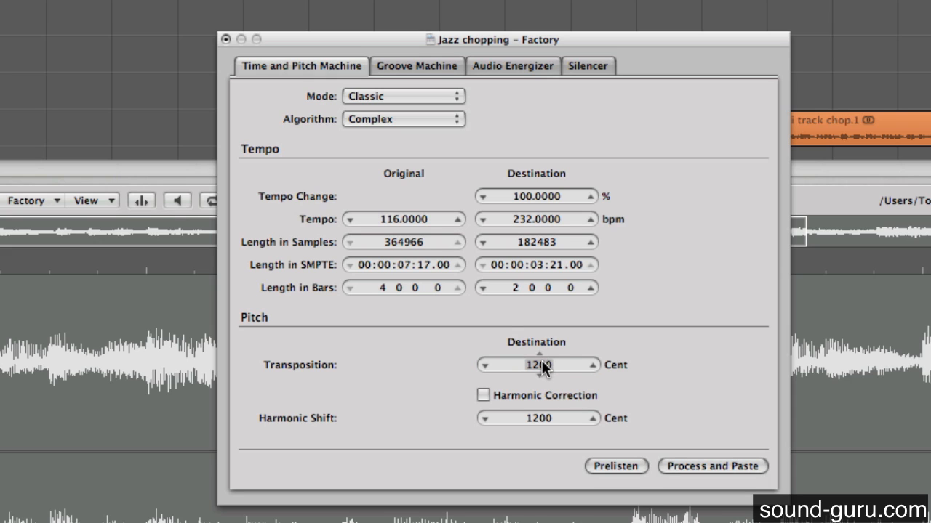
{"action": "mouse_move", "coordinate": [541, 378]}
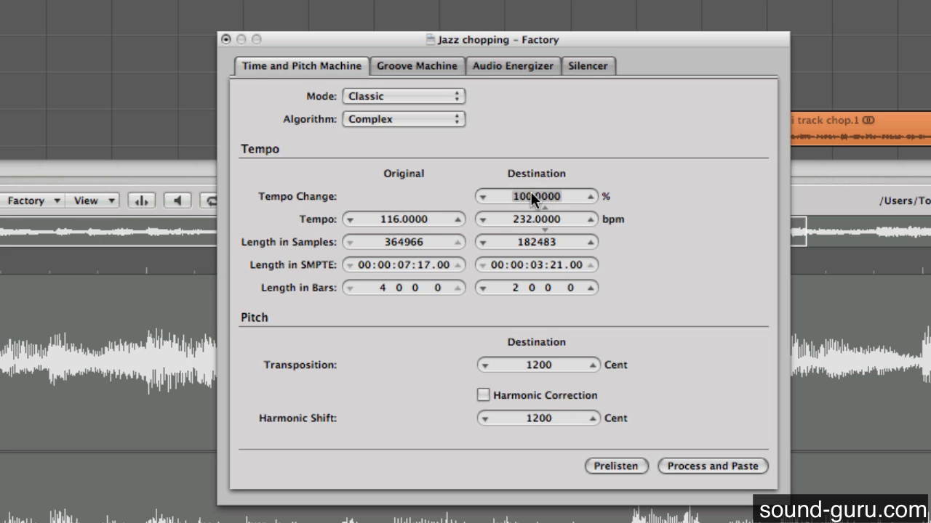
{"action": "mouse_move", "coordinate": [560, 206]}
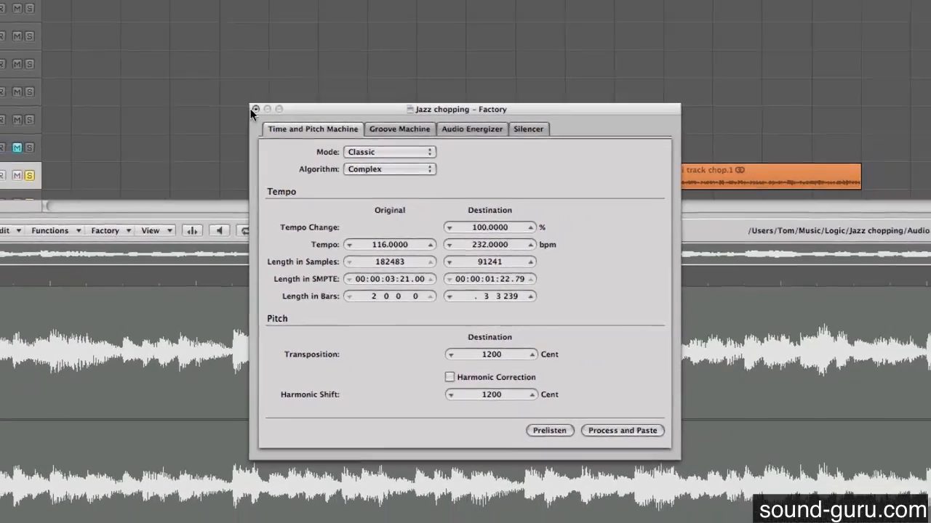
{"action": "left_click", "coordinate": [256, 109]}
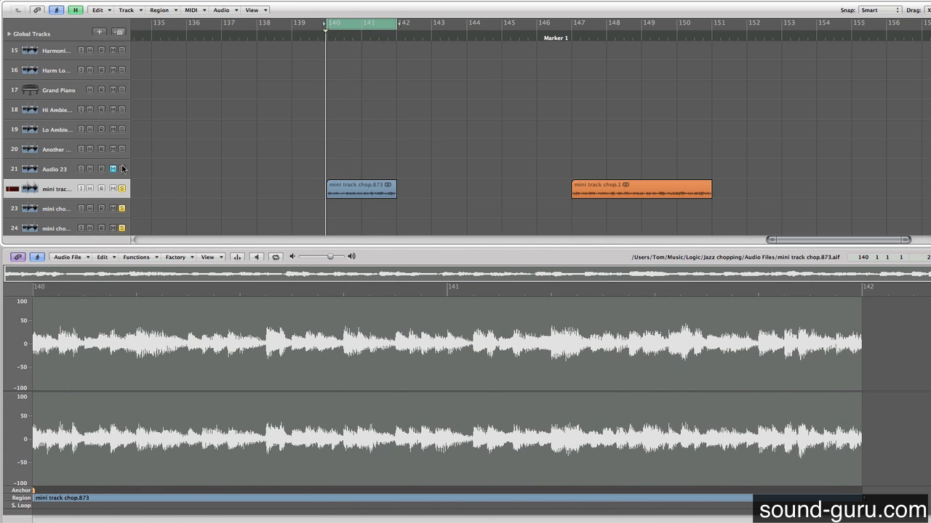
{"action": "scroll", "scroll_direction": "down", "scroll_amount": 3}
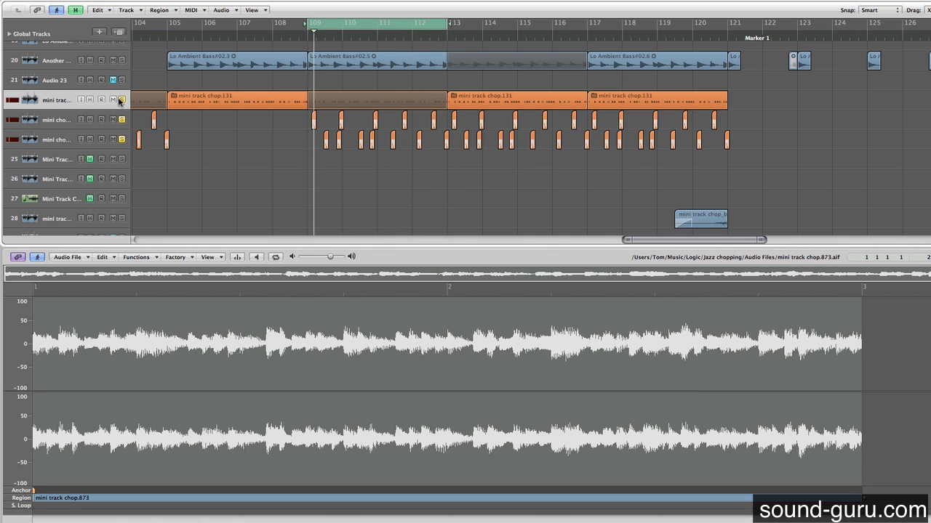
{"action": "scroll", "scroll_direction": "down", "scroll_amount": 3}
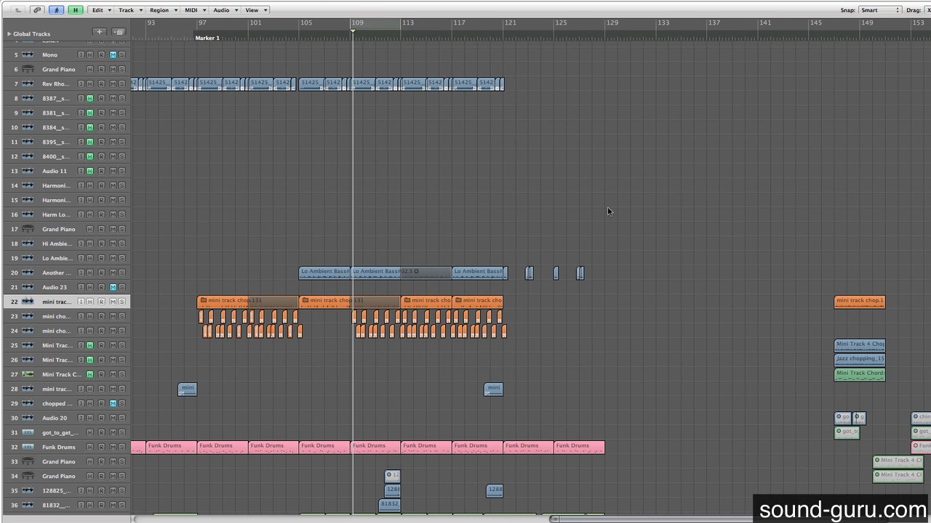
{"action": "scroll", "scroll_direction": "right", "scroll_amount": 3}
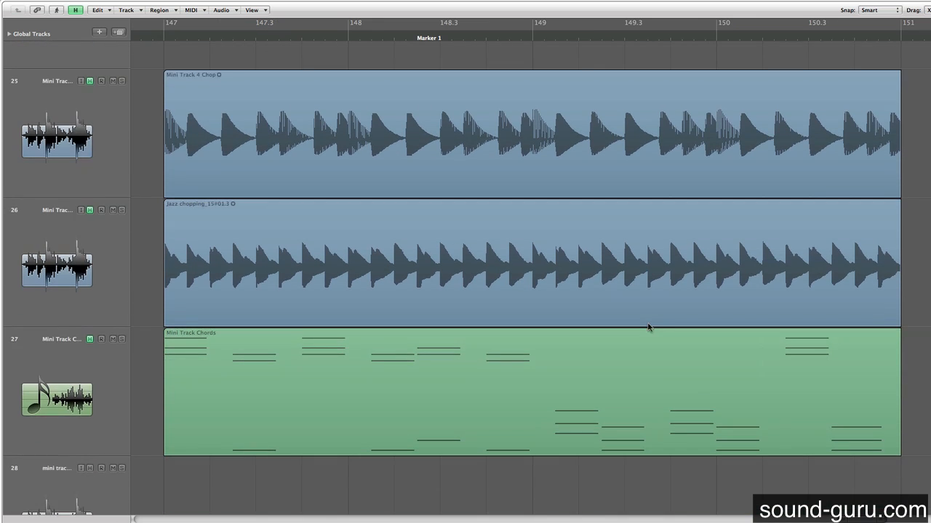
{"action": "mouse_move", "coordinate": [478, 215]}
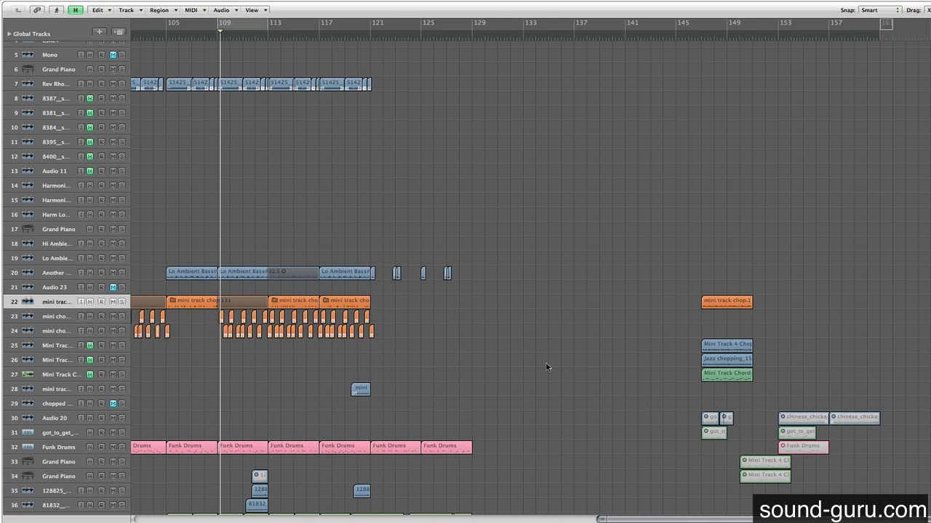
{"action": "scroll", "scroll_direction": "left", "scroll_amount": 3}
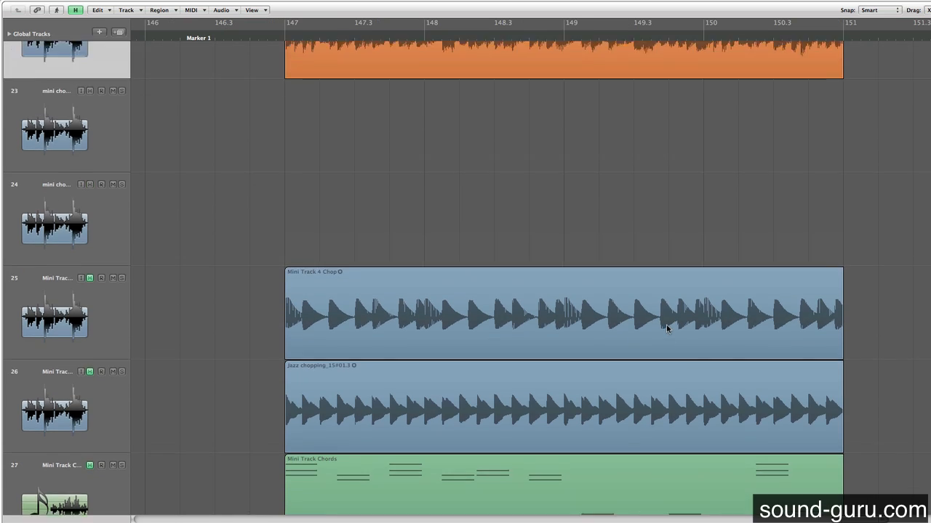
{"action": "scroll", "scroll_direction": "down", "scroll_amount": 3}
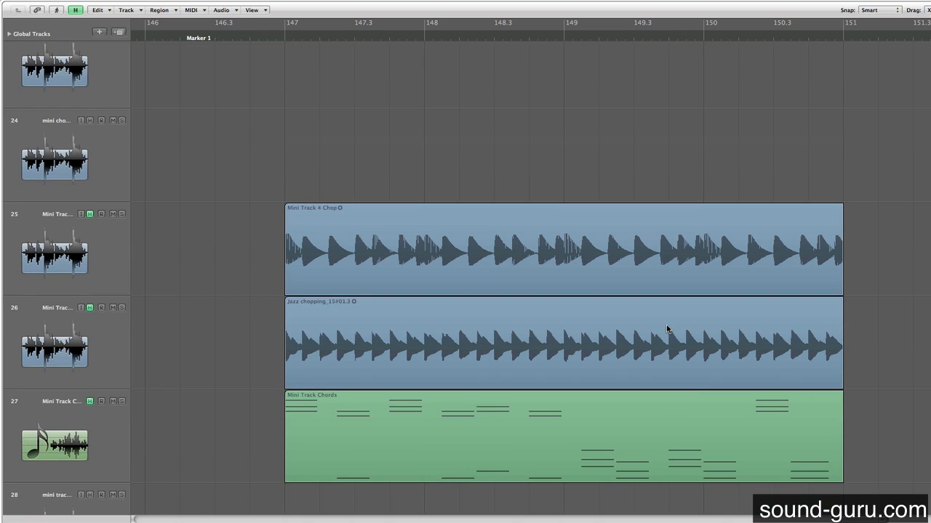
{"action": "scroll", "scroll_direction": "down", "scroll_amount": 3}
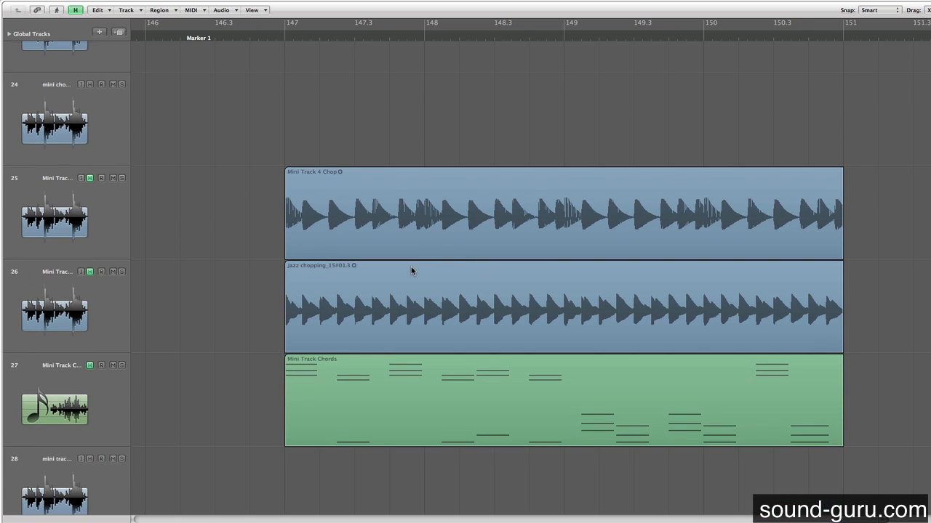
{"action": "scroll", "scroll_direction": "up", "scroll_amount": 3}
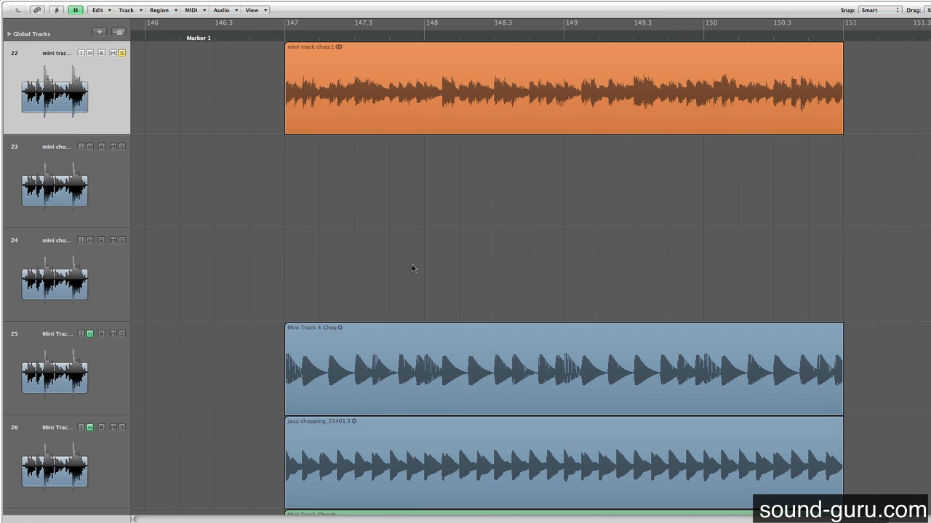
{"action": "scroll", "scroll_direction": "down", "scroll_amount": 3}
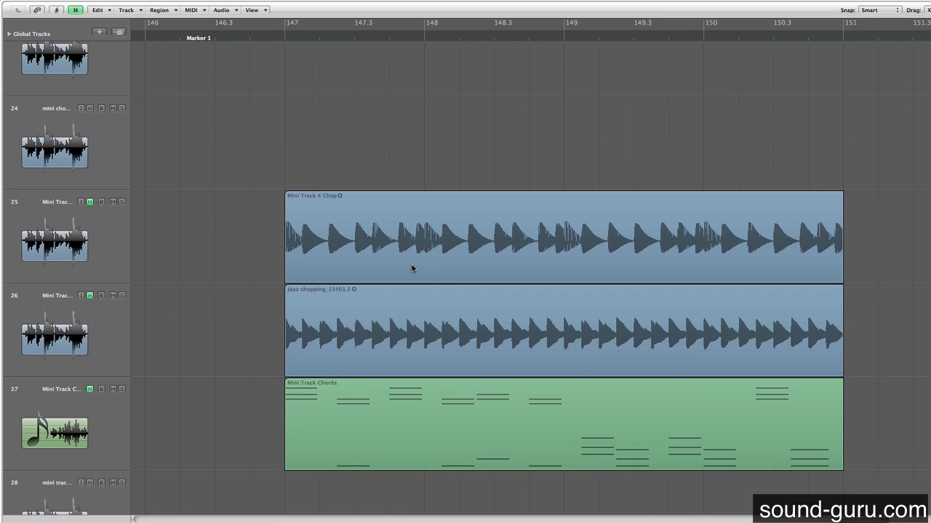
{"action": "mouse_move", "coordinate": [419, 292]}
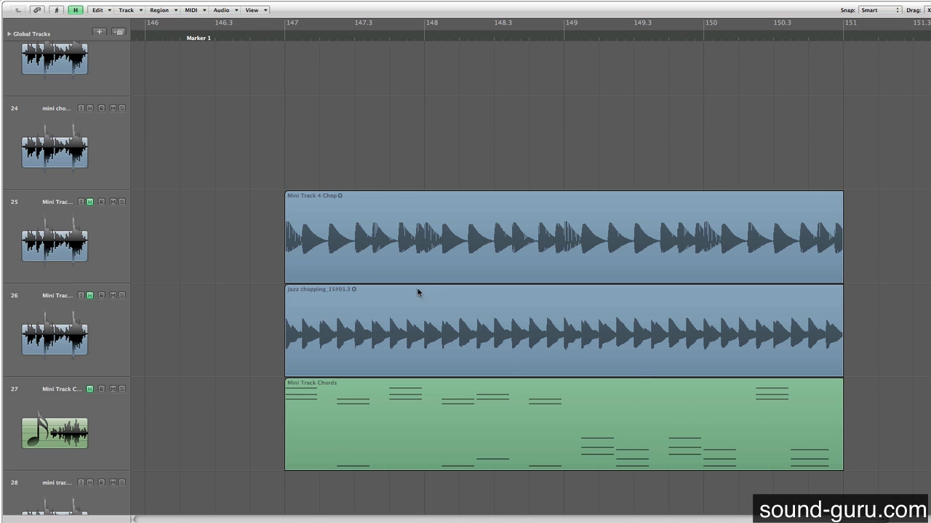
{"action": "mouse_move", "coordinate": [414, 276]}
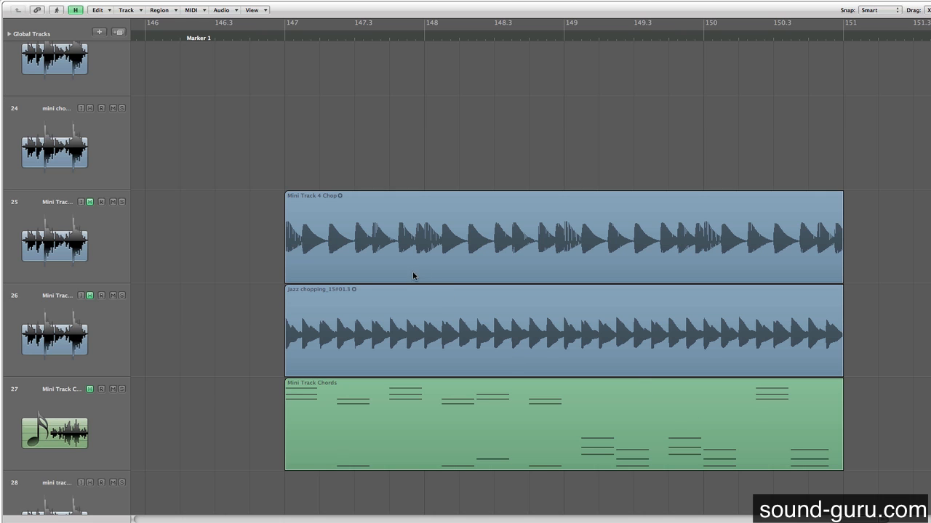
{"action": "scroll", "scroll_direction": "up", "scroll_amount": 3}
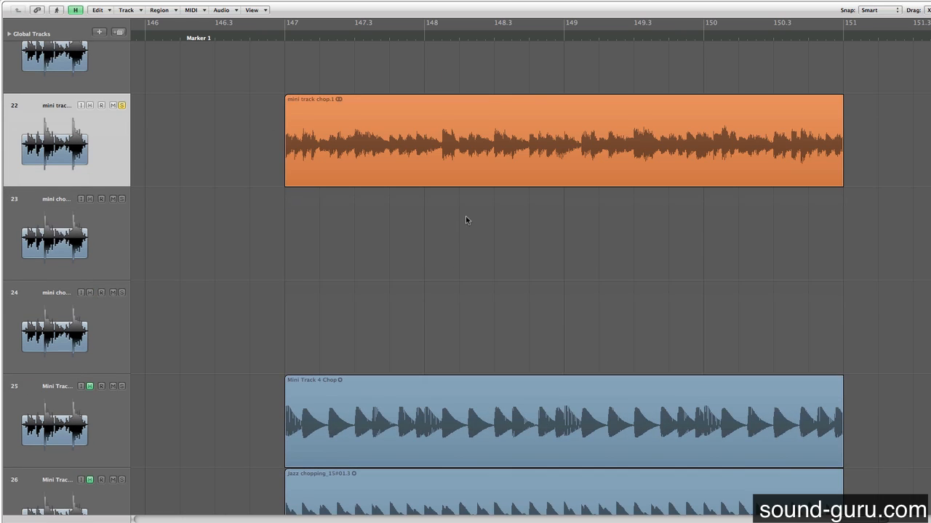
{"action": "scroll", "scroll_direction": "down", "scroll_amount": 3}
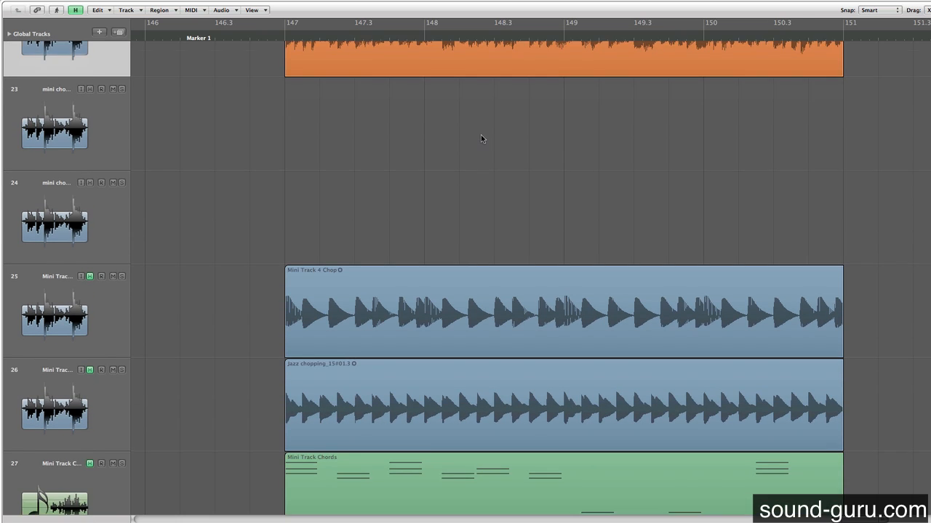
{"action": "scroll", "scroll_direction": "down", "scroll_amount": 3}
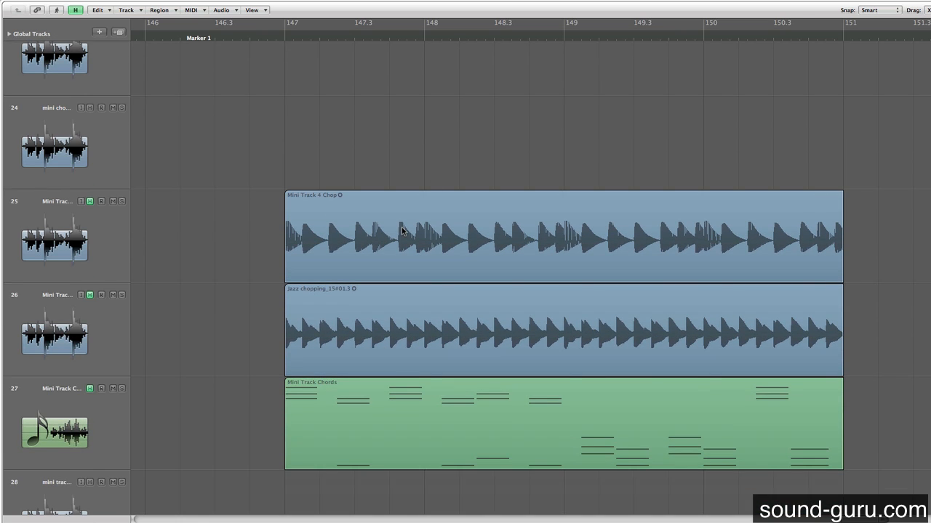
{"action": "mouse_move", "coordinate": [371, 186]}
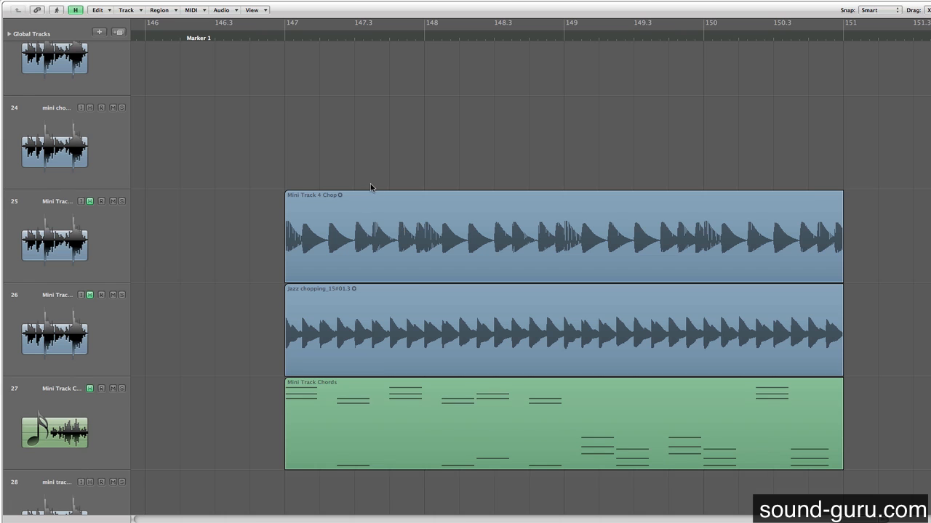
{"action": "scroll", "scroll_direction": "up", "scroll_amount": 3}
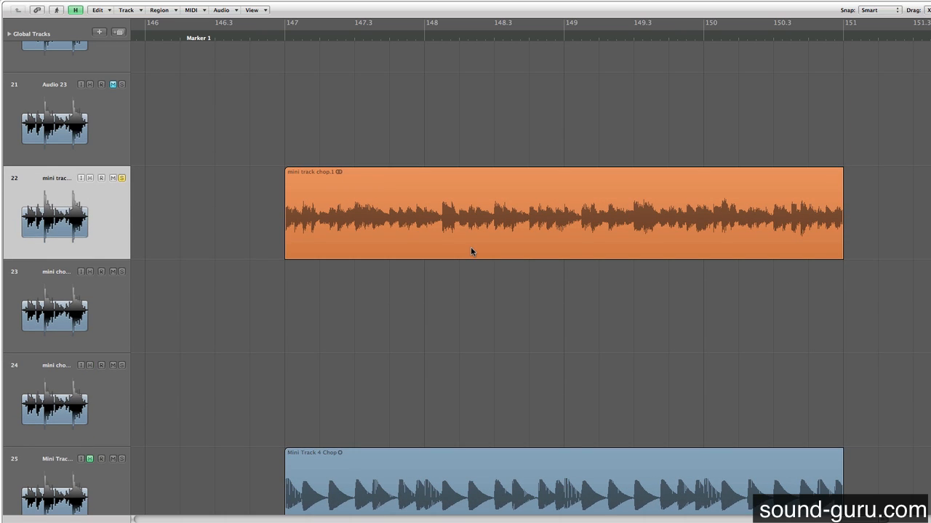